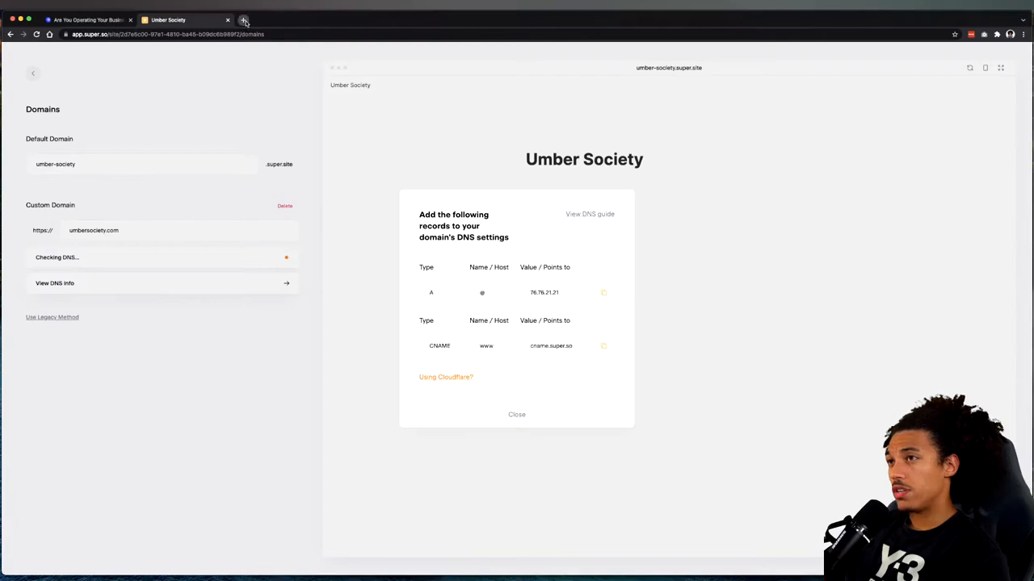
# - Open a new browser tab beside the Umber Society settings and load super.so
pyautogui.click(244, 19)
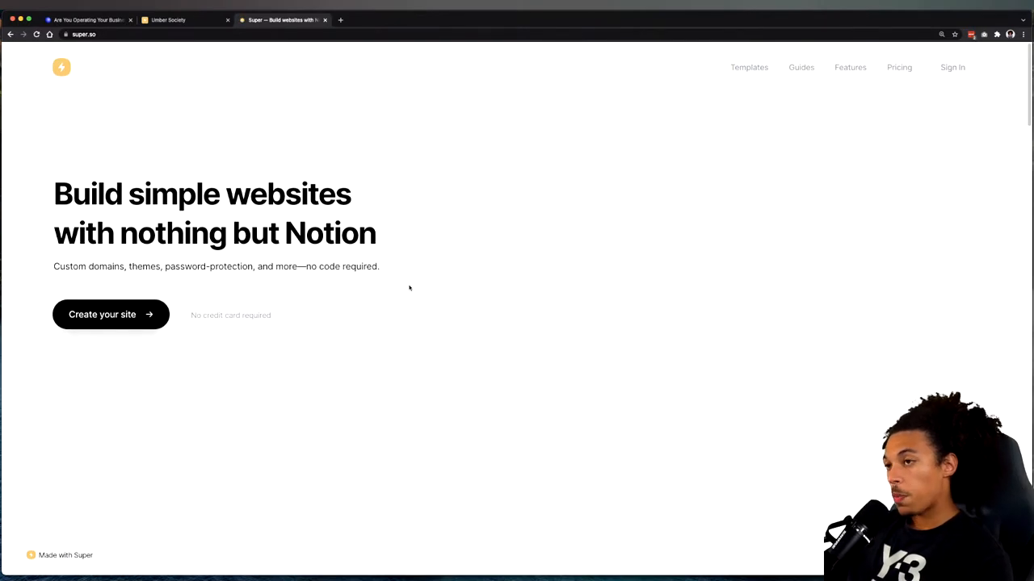
# - Scroll through the super.so homepage, then return to the Umber Society domain settings tab
pyautogui.scroll(-3)
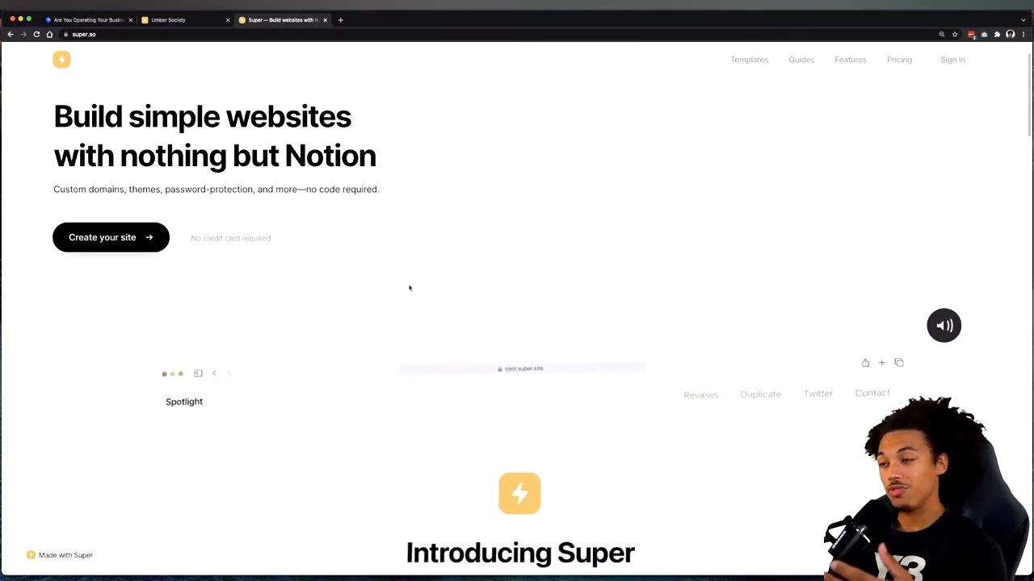
pyautogui.scroll(-3)
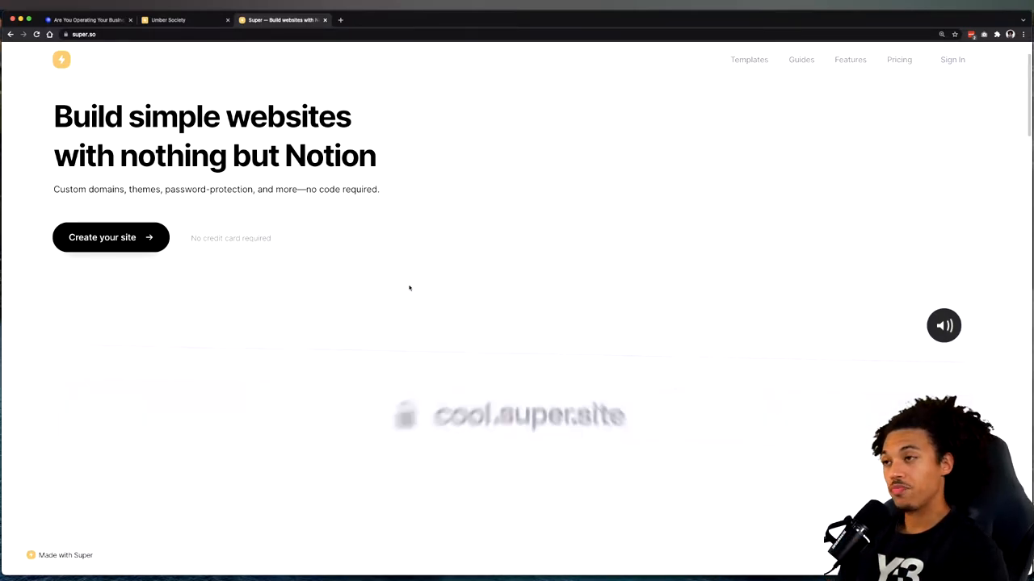
pyautogui.scroll(-3)
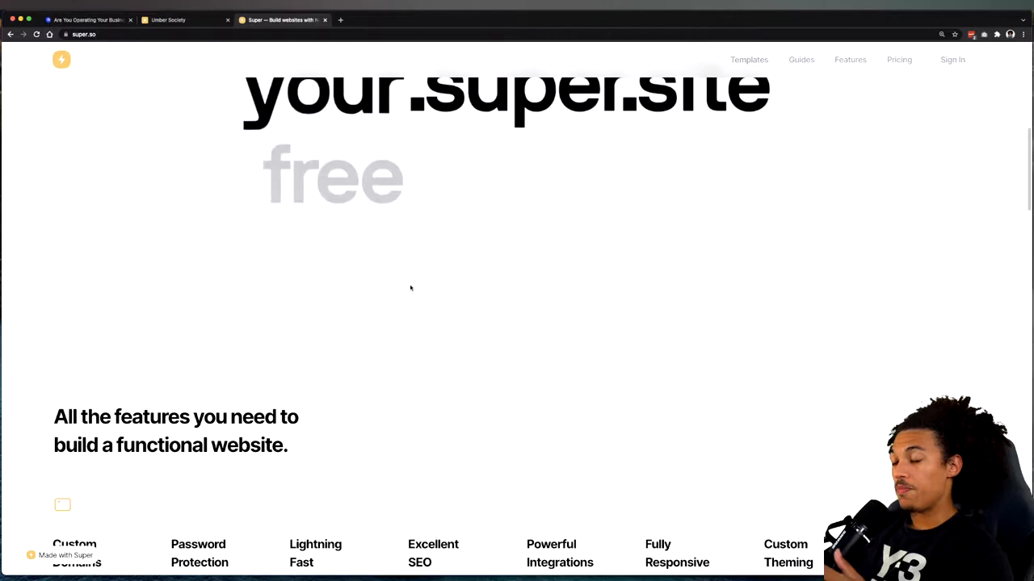
pyautogui.scroll(-3)
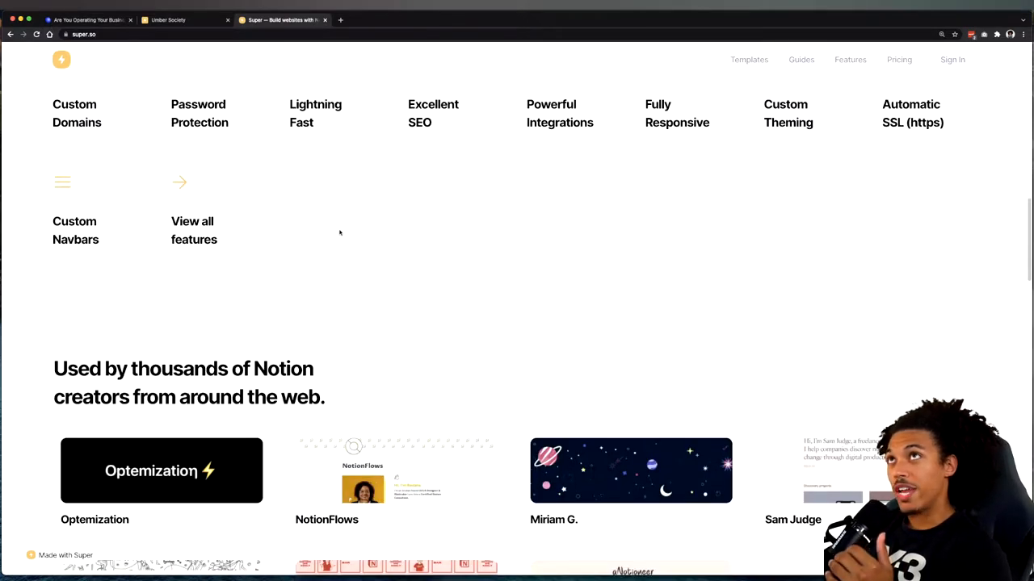
pyautogui.scroll(-3)
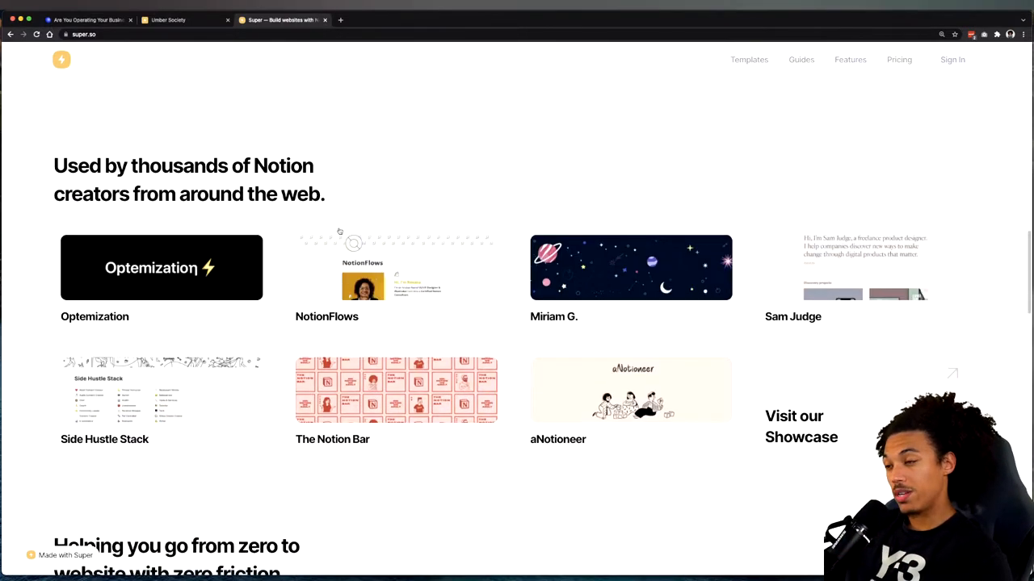
pyautogui.scroll(-3)
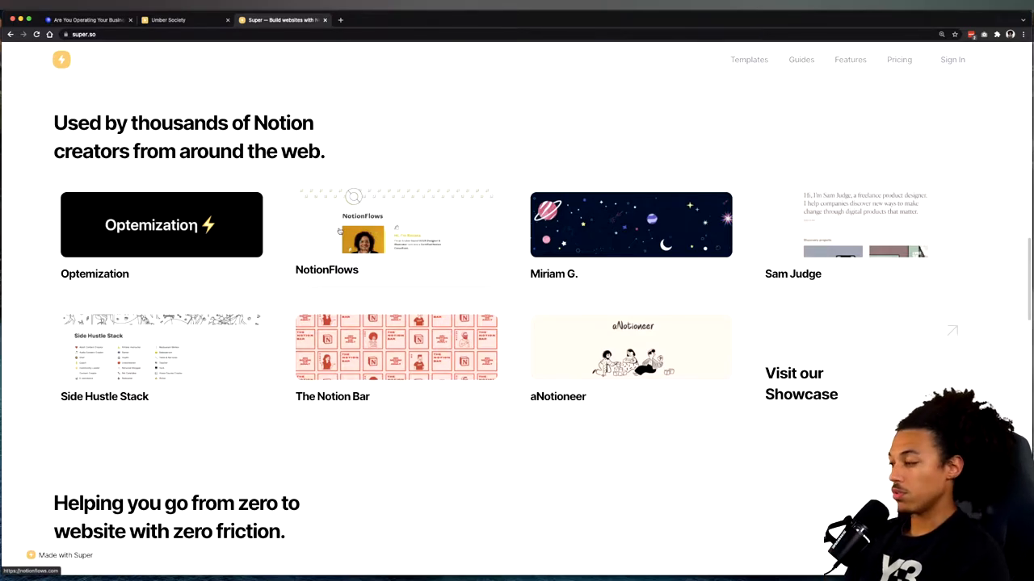
pyautogui.scroll(-3)
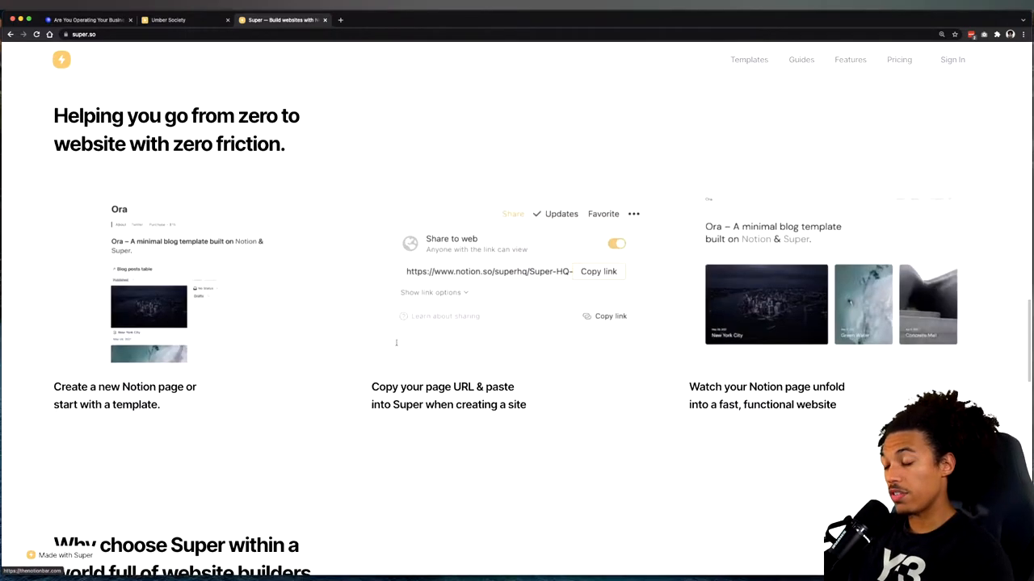
pyautogui.click(168, 20)
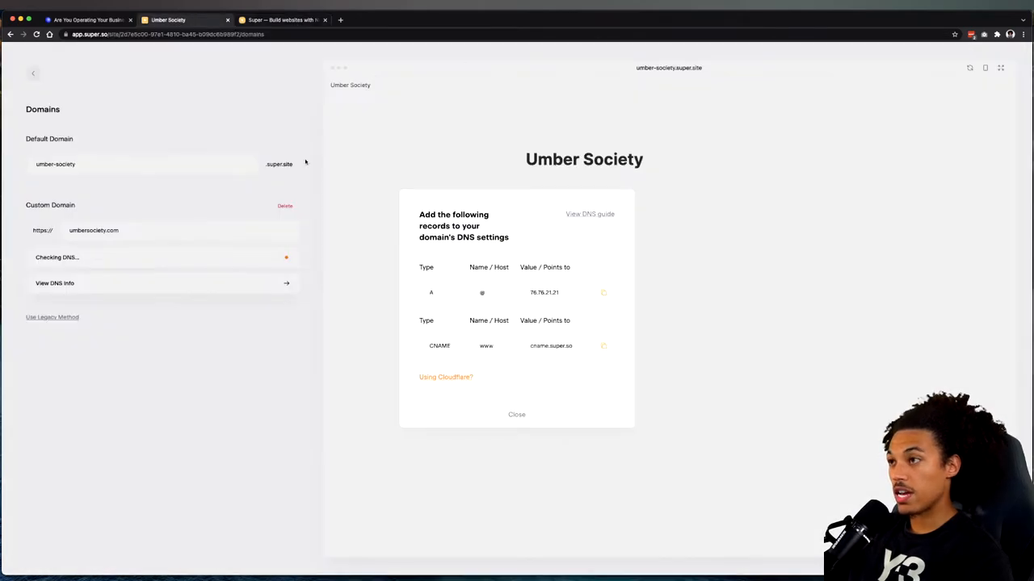
# - Start a new site from My Sites and enter the site name 'Umber Society'
pyautogui.click(33, 73)
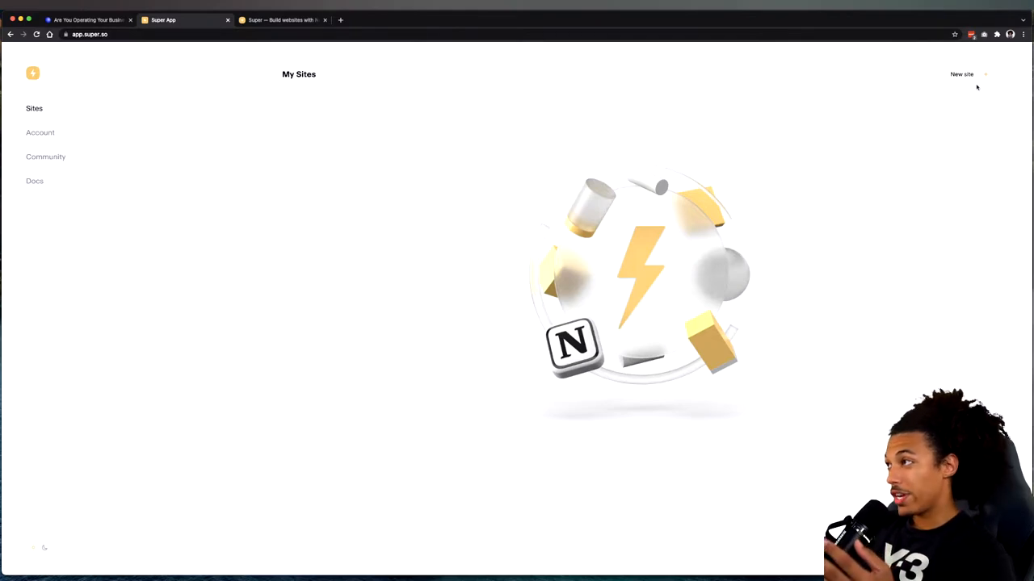
pyautogui.click(961, 73)
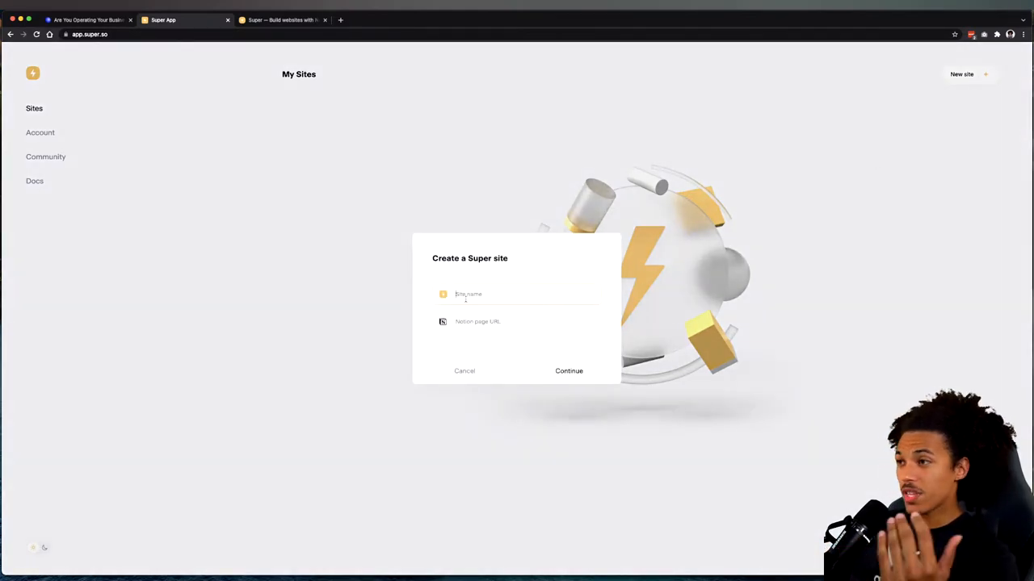
pyautogui.write('Umbr')
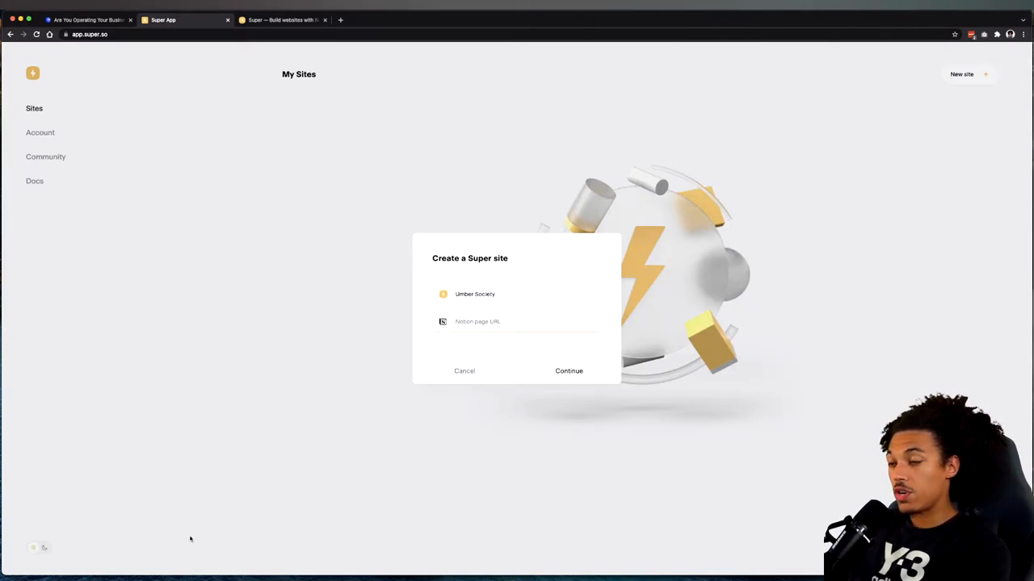
pyautogui.moveTo(784, 561)
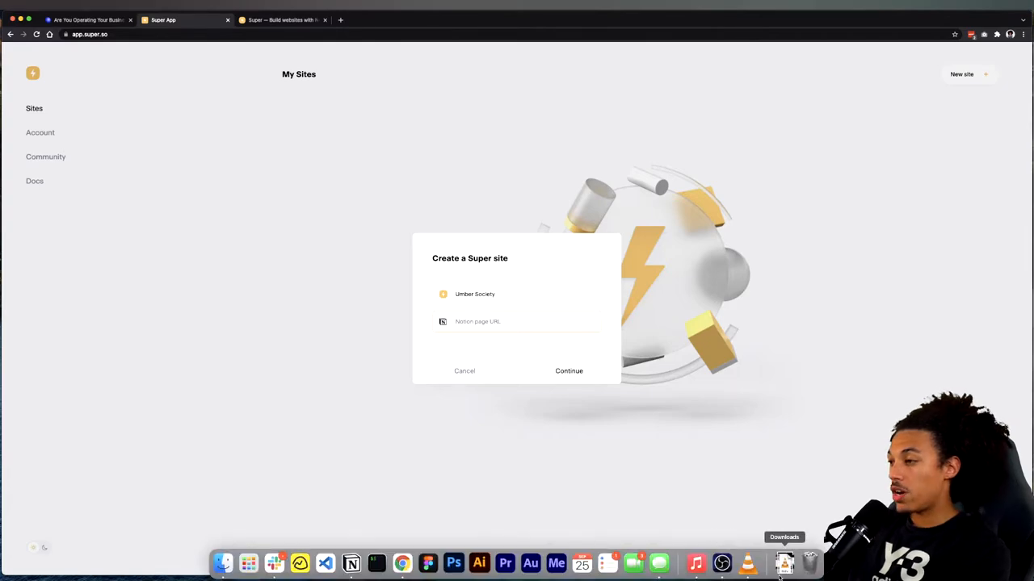
# - In Notion, navigate to the Umber Society page under the website parent page
pyautogui.click(351, 563)
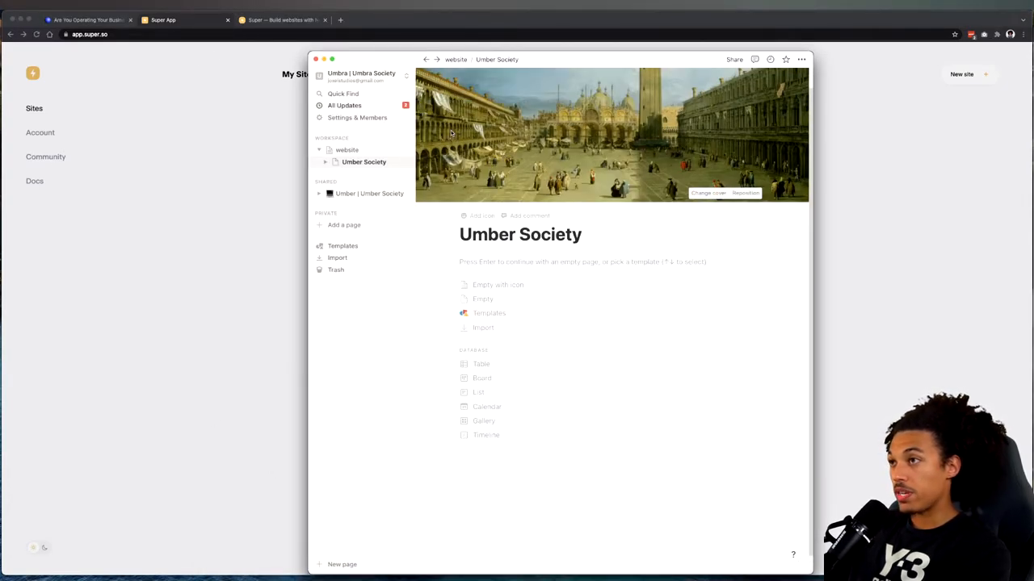
pyautogui.click(346, 150)
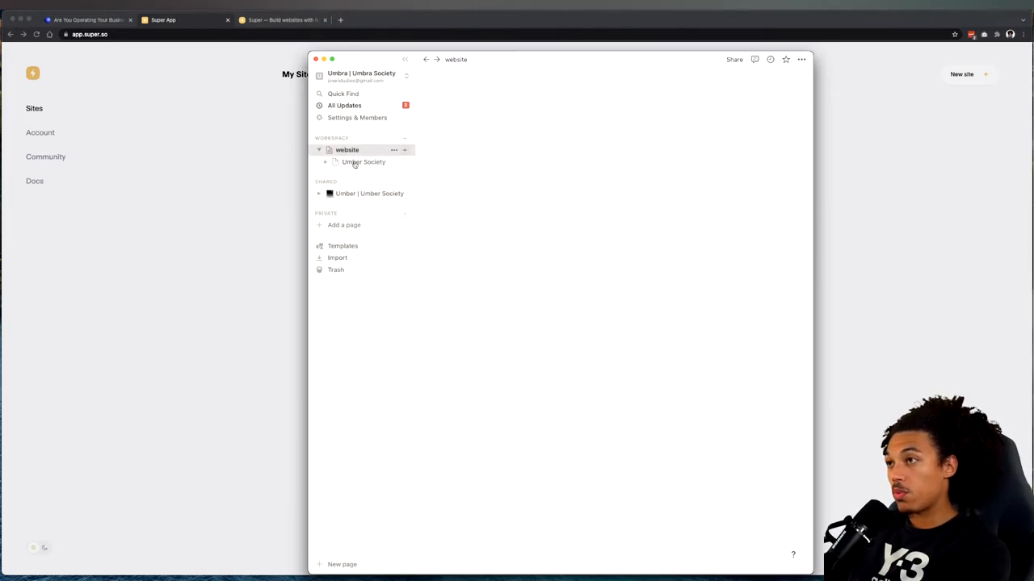
pyautogui.click(364, 161)
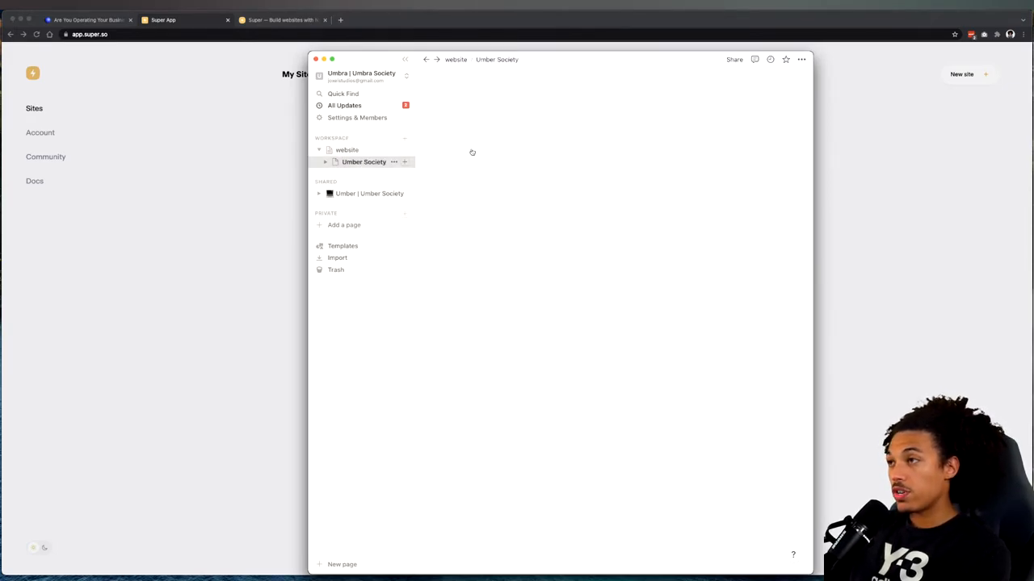
pyautogui.click(364, 162)
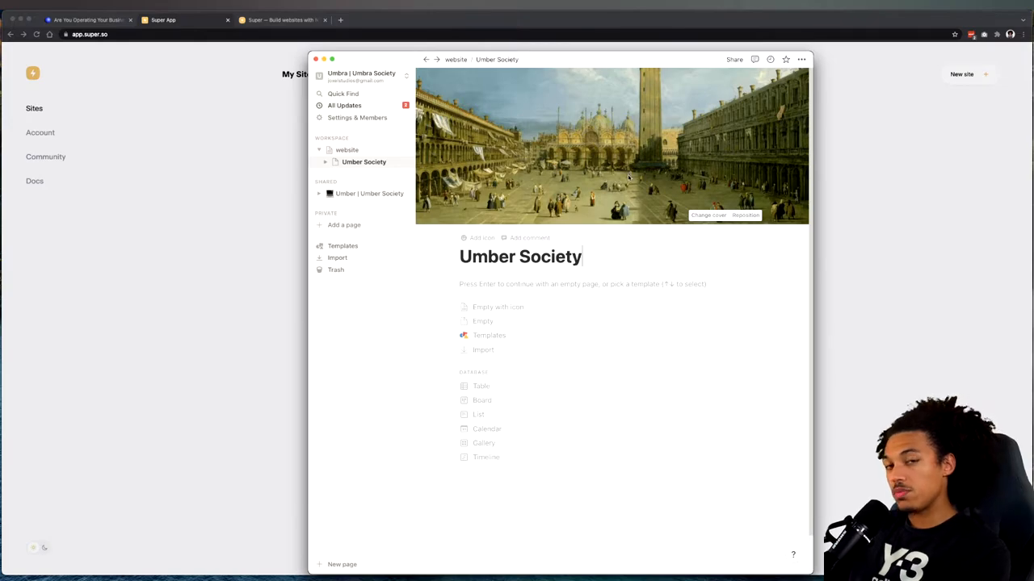
pyautogui.moveTo(785, 151)
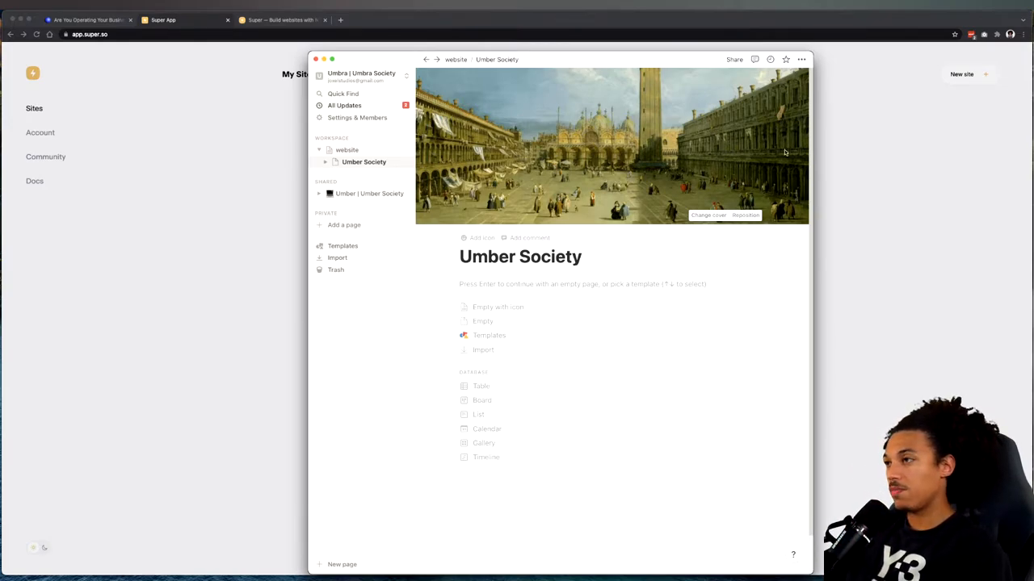
pyautogui.moveTo(733, 122)
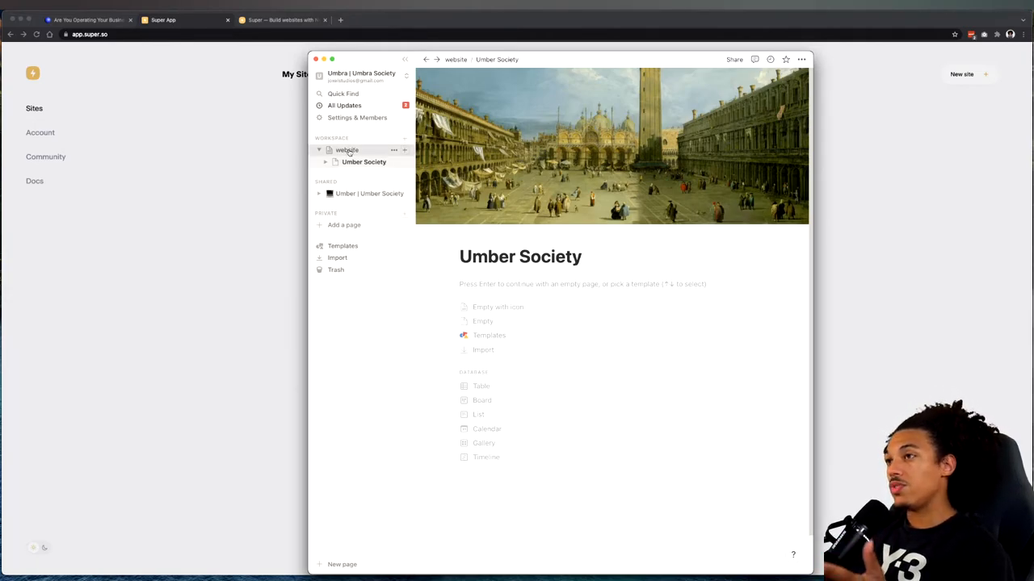
pyautogui.click(347, 150)
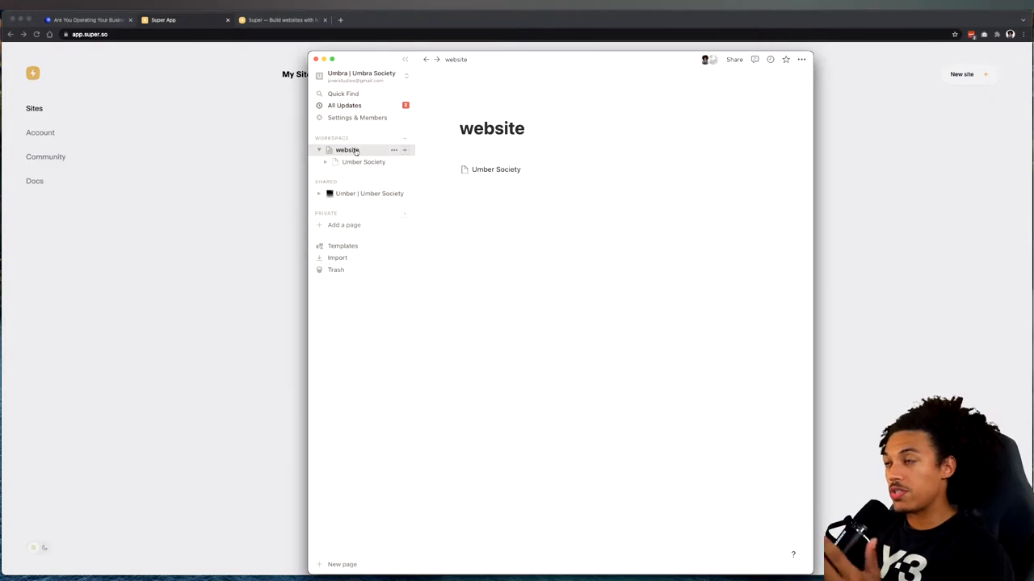
pyautogui.moveTo(363, 162)
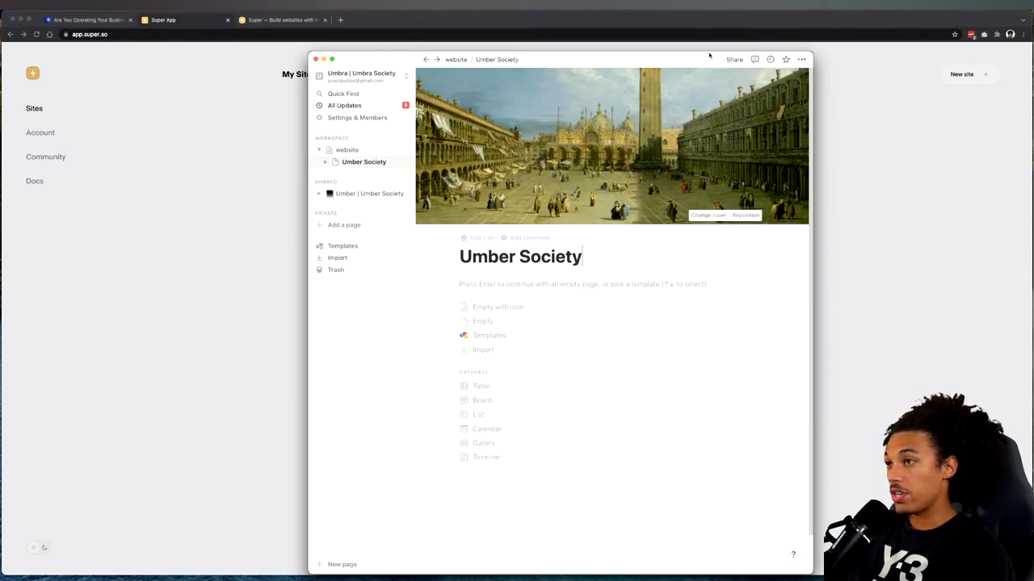
# - Check the page's Share to web toggle and link, then return to Super's form
pyautogui.click(801, 58)
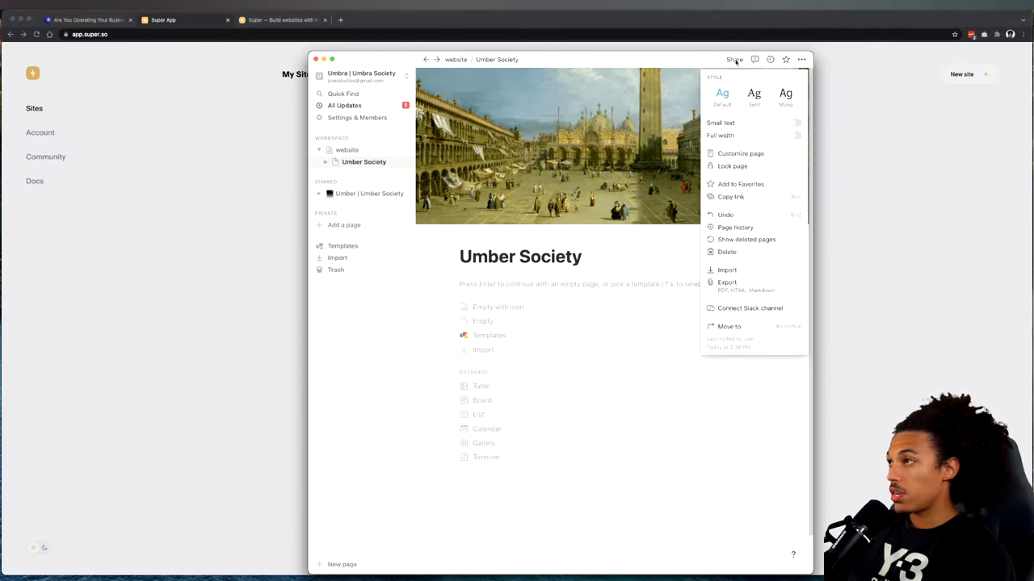
pyautogui.click(733, 59)
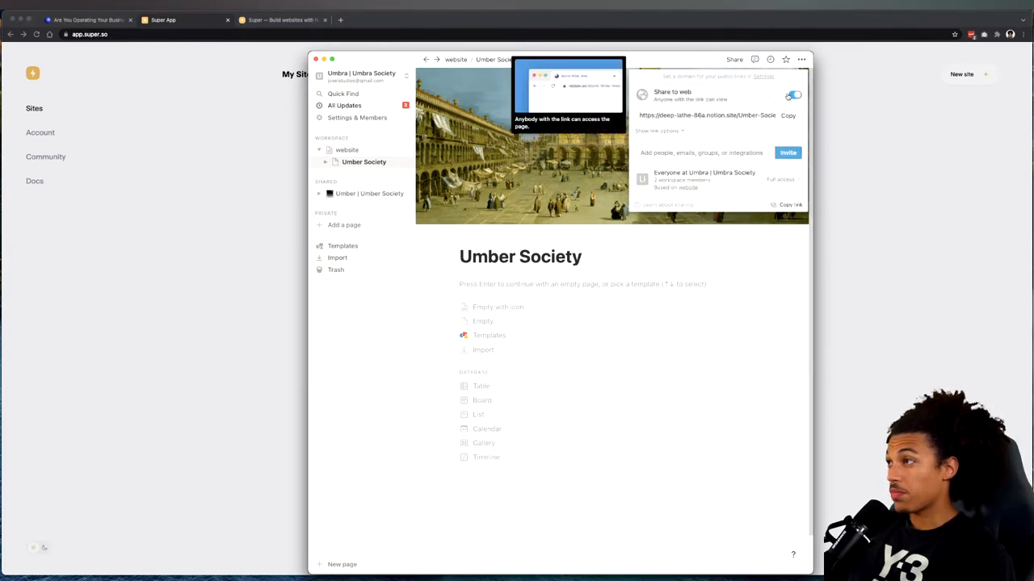
pyautogui.click(793, 95)
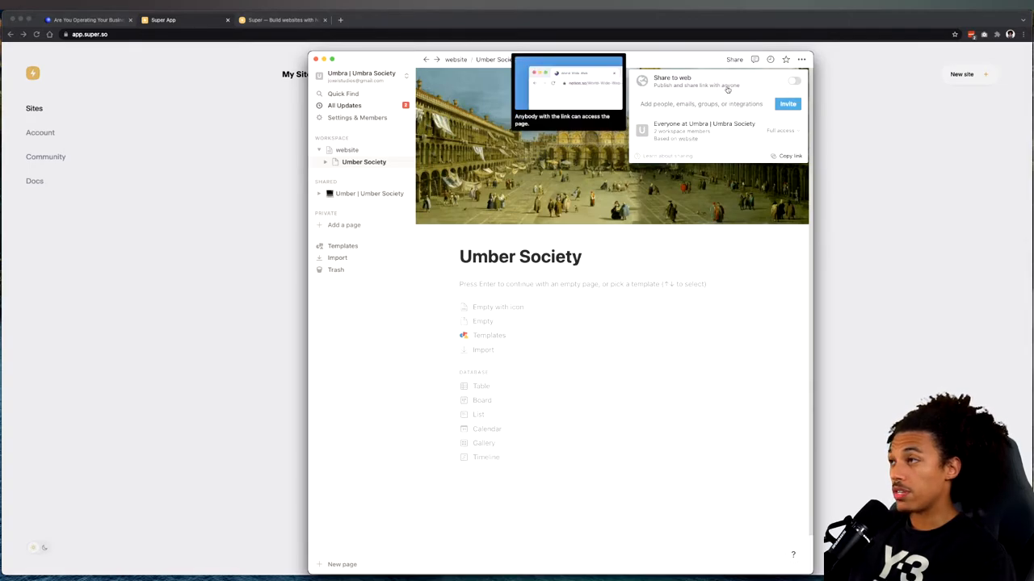
pyautogui.moveTo(759, 86)
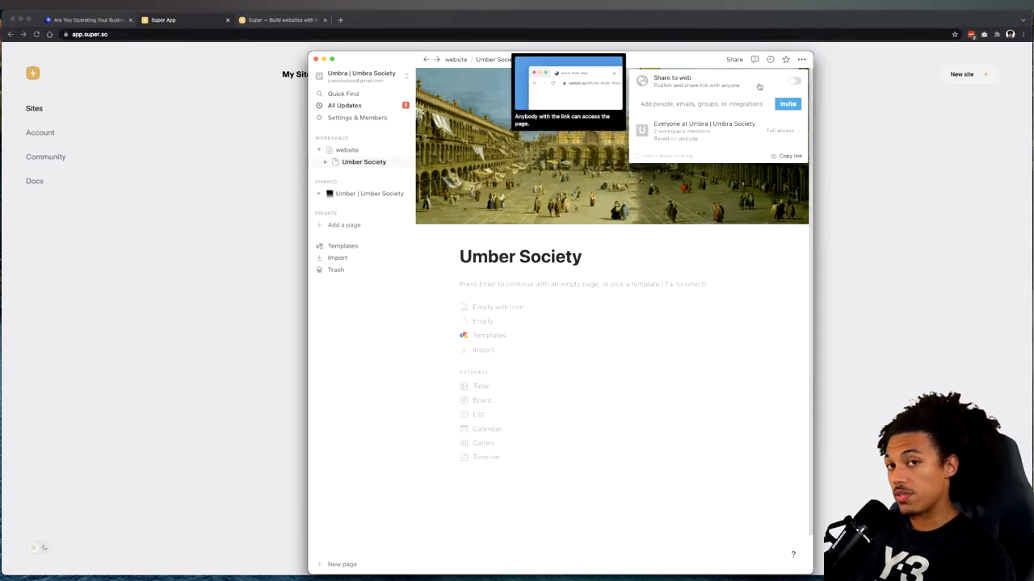
pyautogui.click(794, 80)
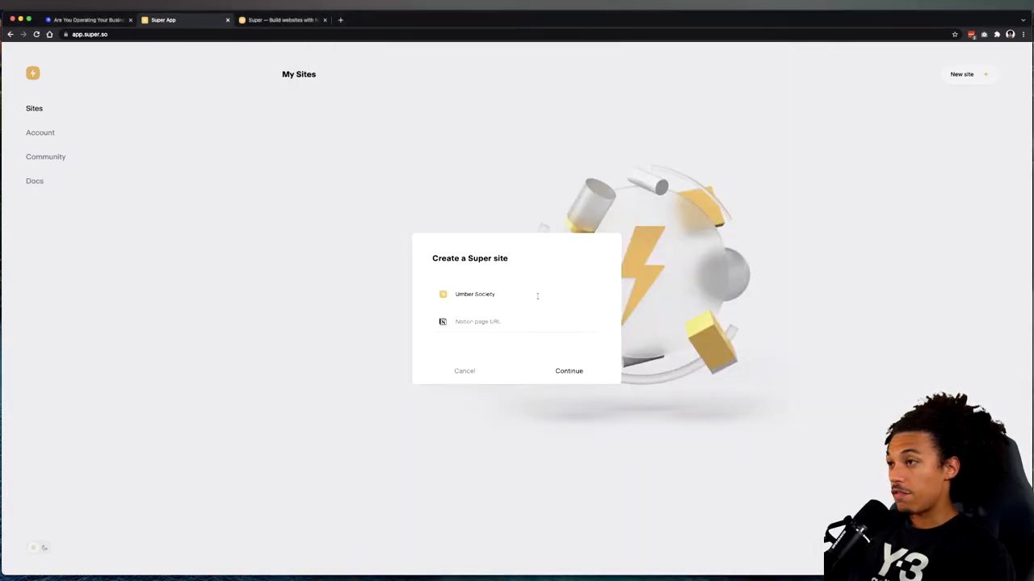
# - Paste the Umber Society Notion page URL to create the umber-society.super.site site
pyautogui.write('er-Society-6213f7cc8d554058ad6998ea287b6a78')
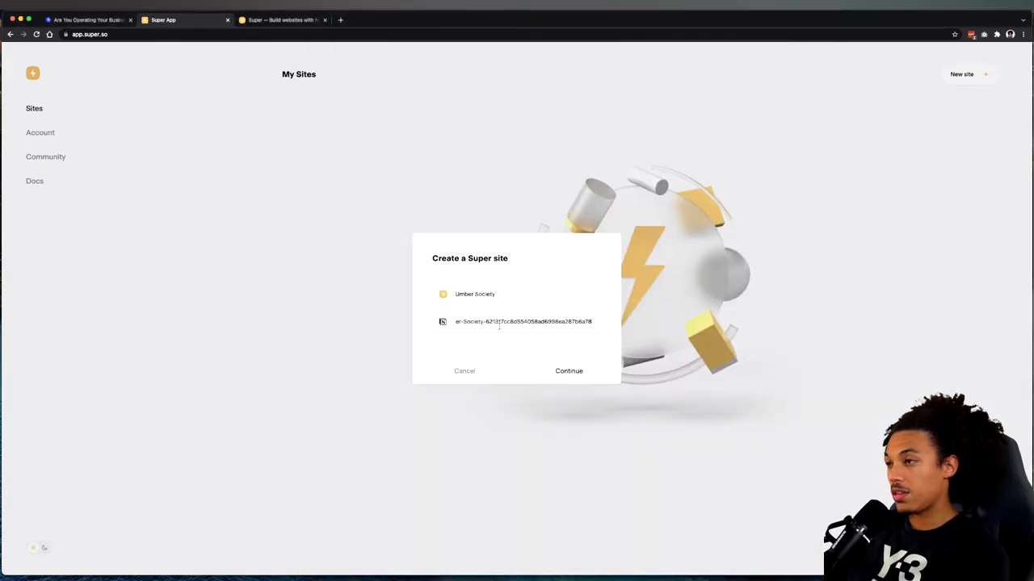
pyautogui.click(569, 370)
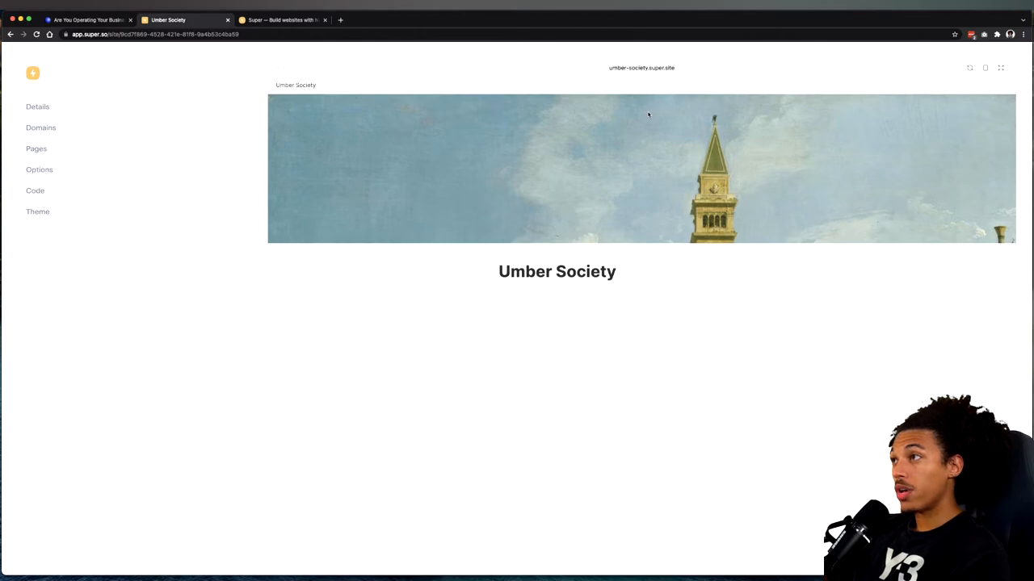
pyautogui.moveTo(656, 80)
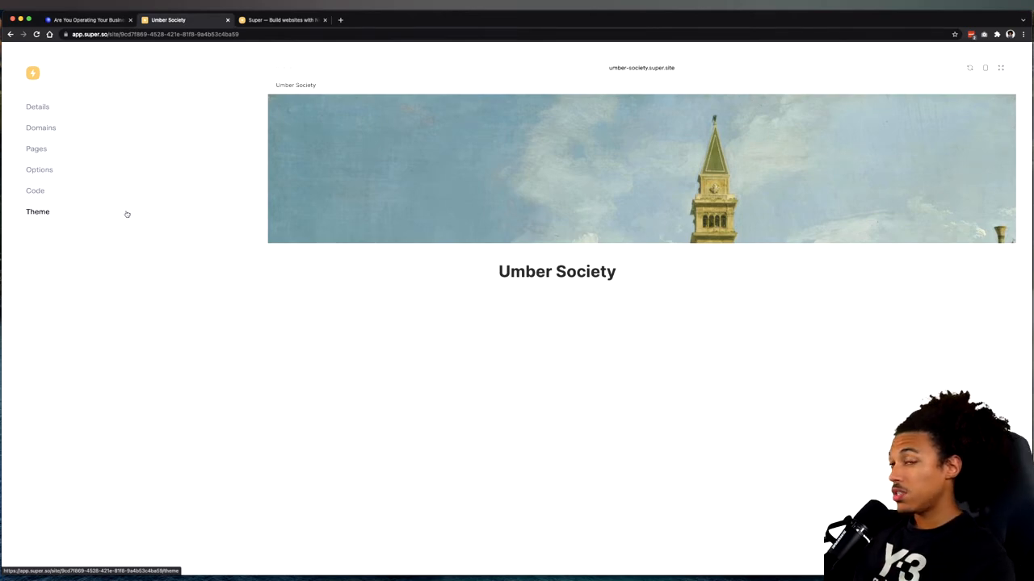
# - In the site's Domains settings, add umbersociety.com as a custom domain
pyautogui.click(41, 128)
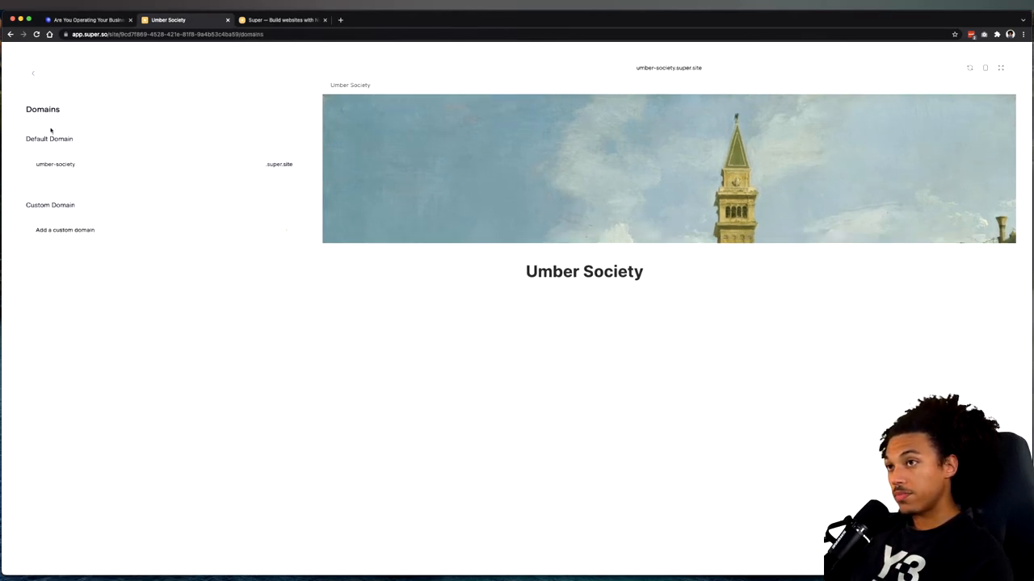
pyautogui.doubleClick(55, 164)
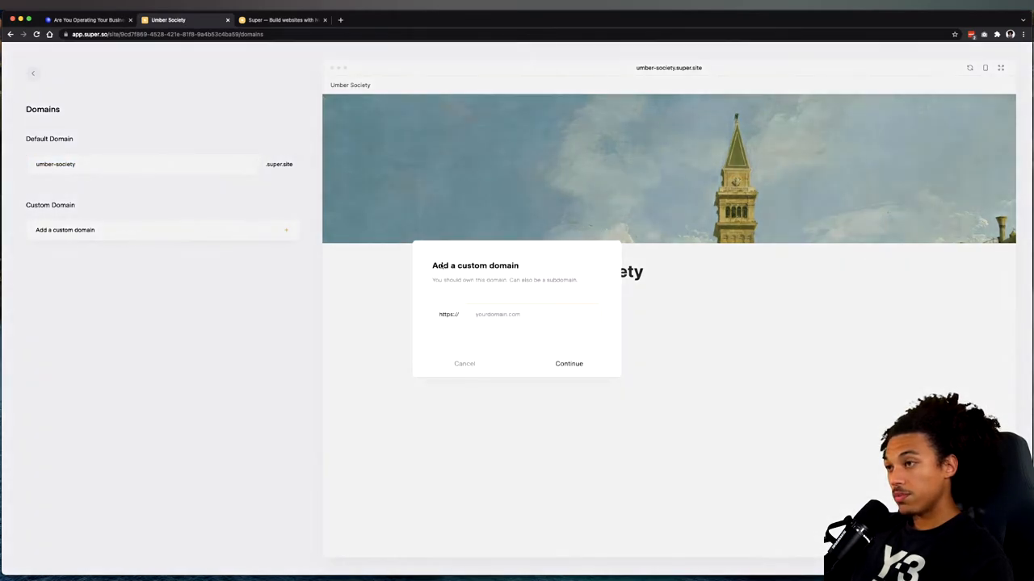
pyautogui.write('umbersociety.com')
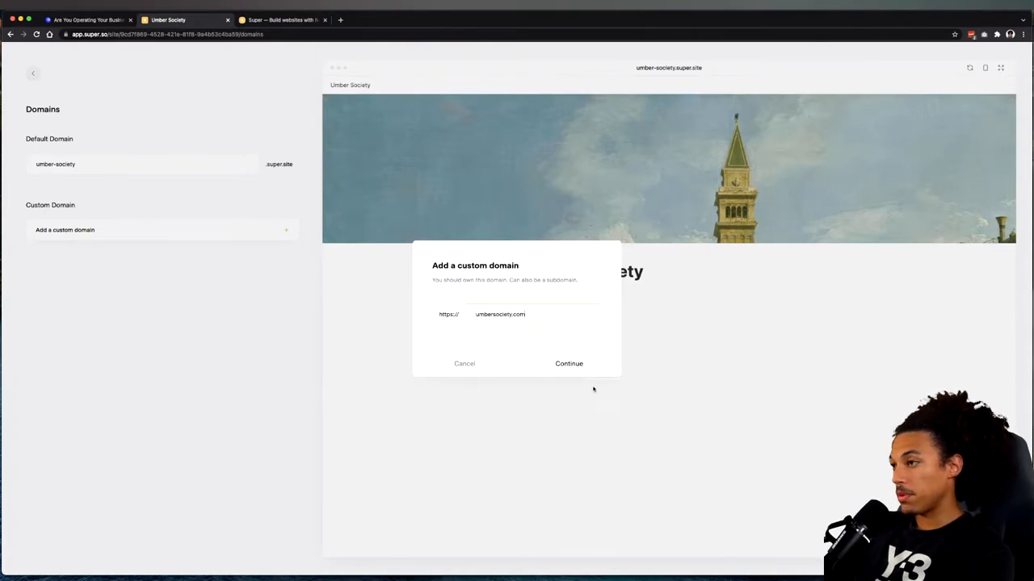
pyautogui.click(569, 363)
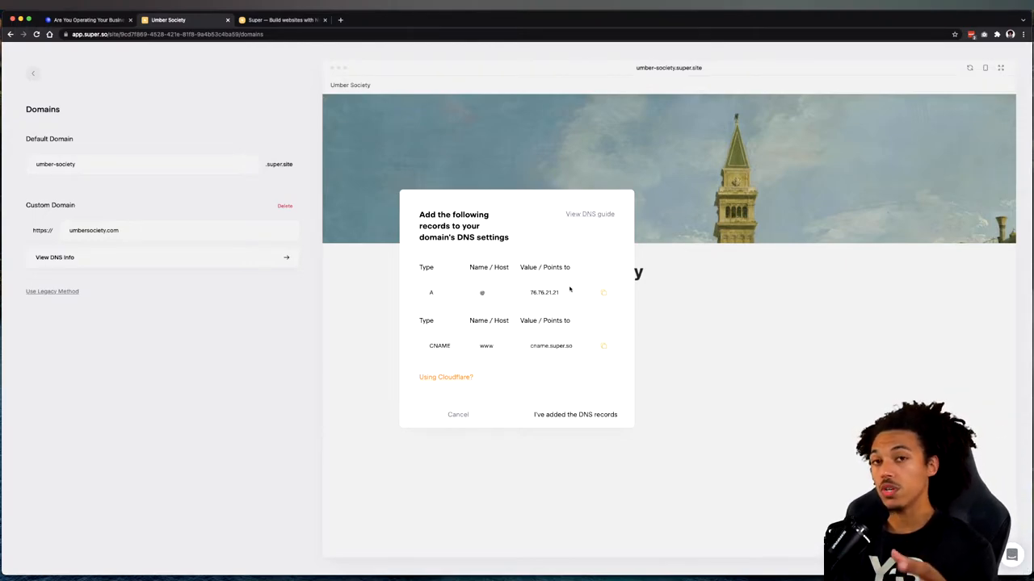
# - Confirm the A @ 76.76.21.21 and www CNAME records were added to start verification
pyautogui.click(575, 414)
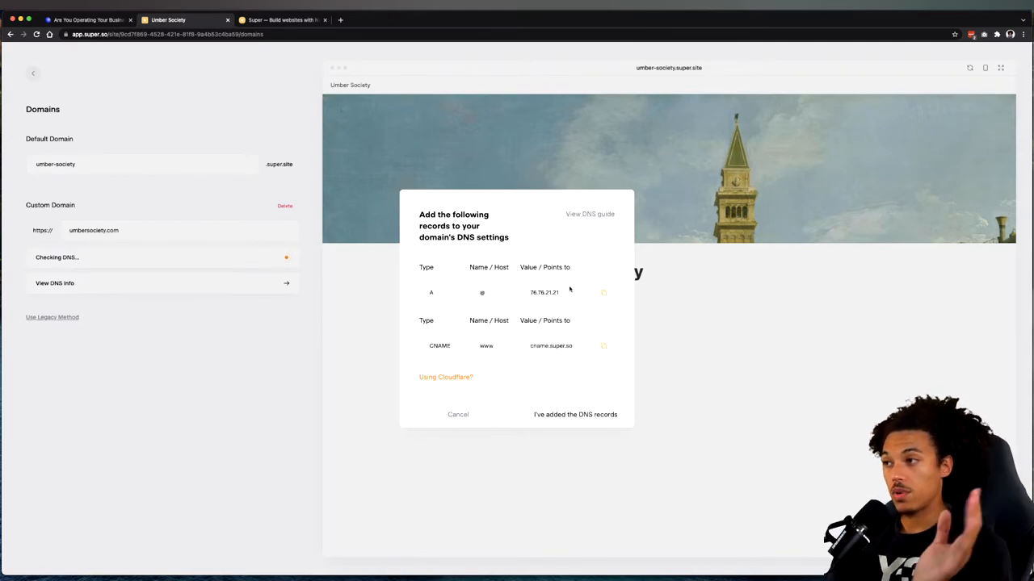
pyautogui.moveTo(793, 148)
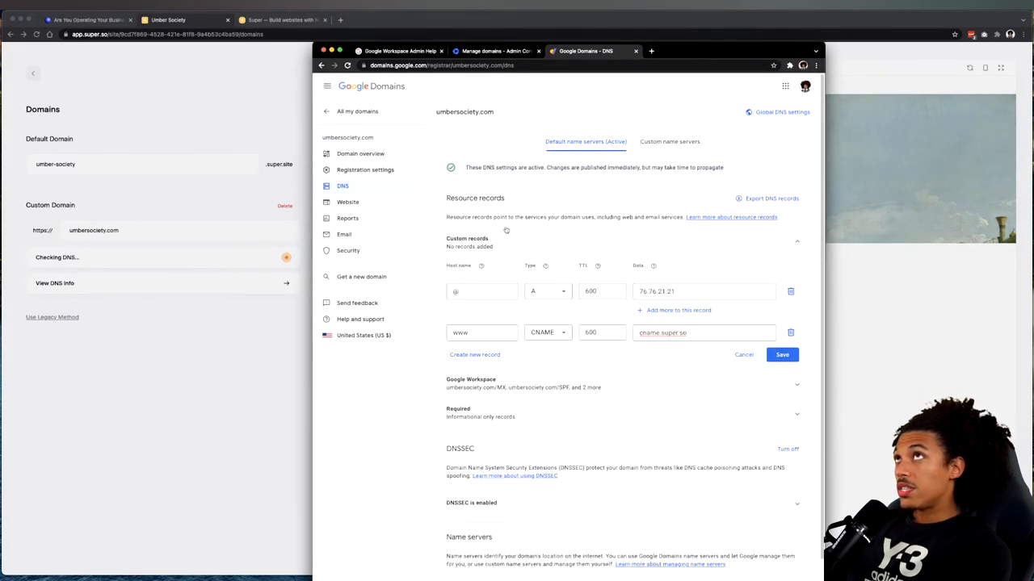
pyautogui.moveTo(537, 313)
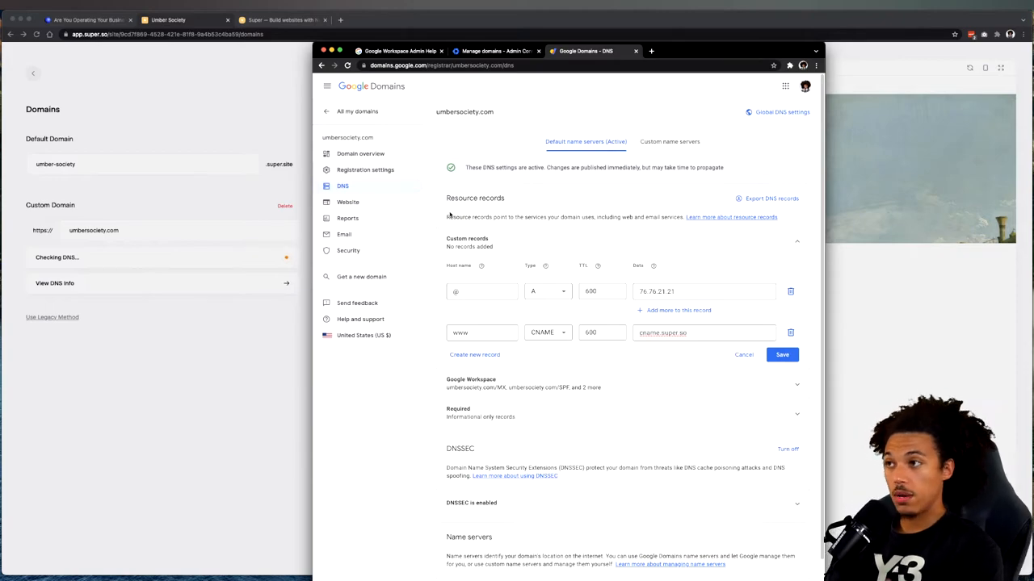
pyautogui.moveTo(385, 154)
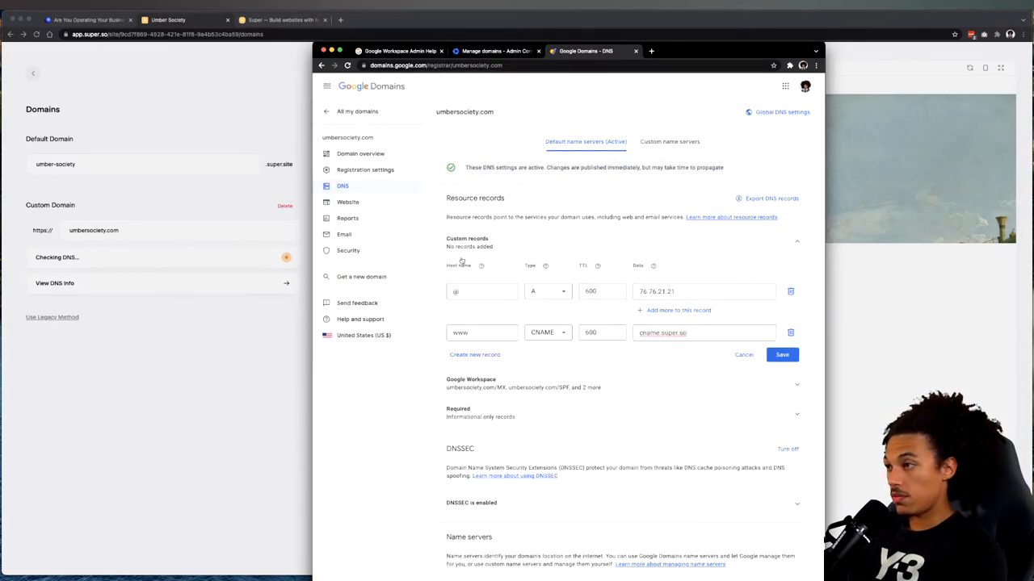
# - Go from the domain overview through My domains to umbersociety.com's DNS settings
pyautogui.click(360, 153)
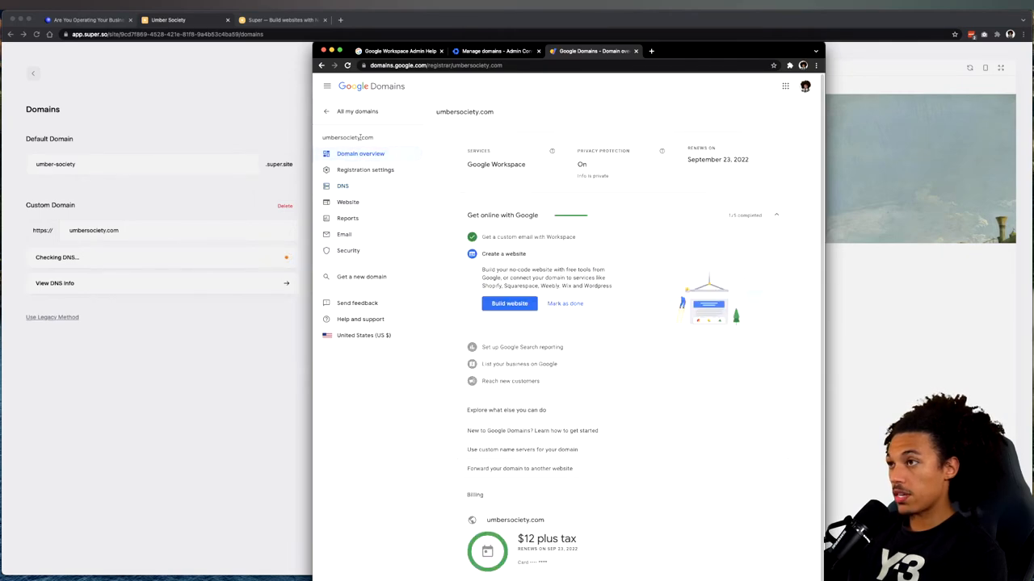
pyautogui.click(326, 110)
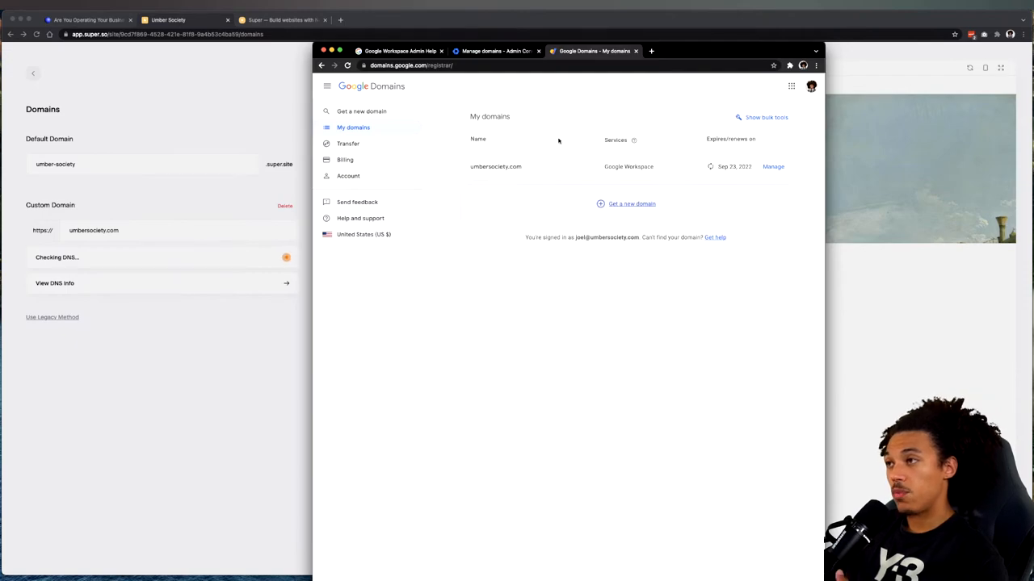
pyautogui.moveTo(606, 281)
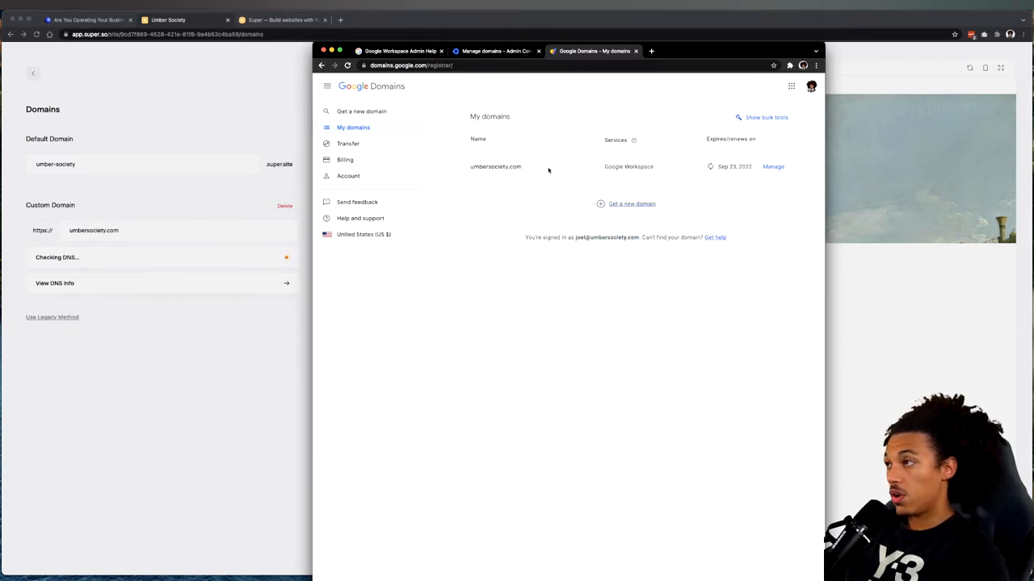
pyautogui.click(771, 166)
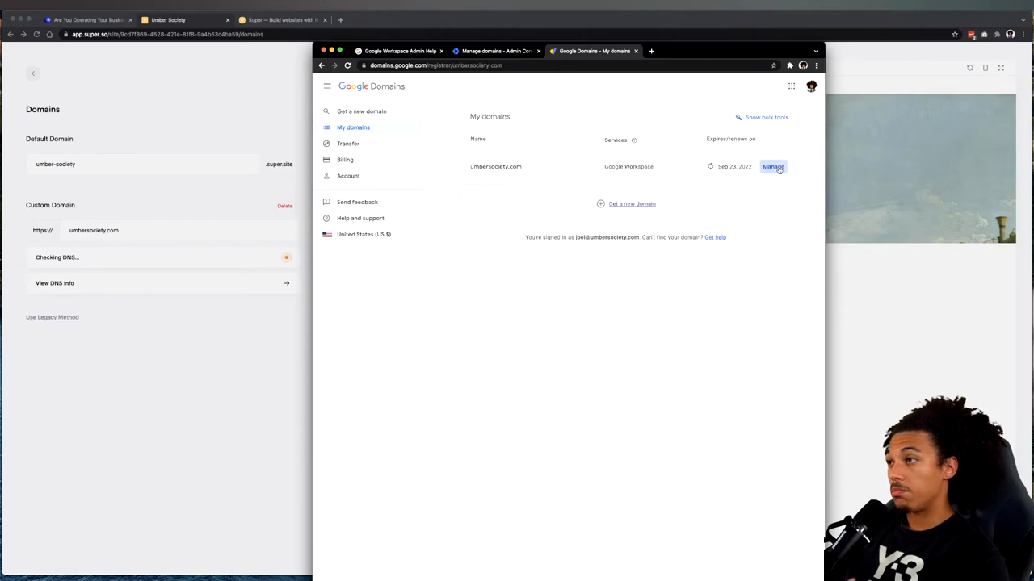
pyautogui.click(773, 166)
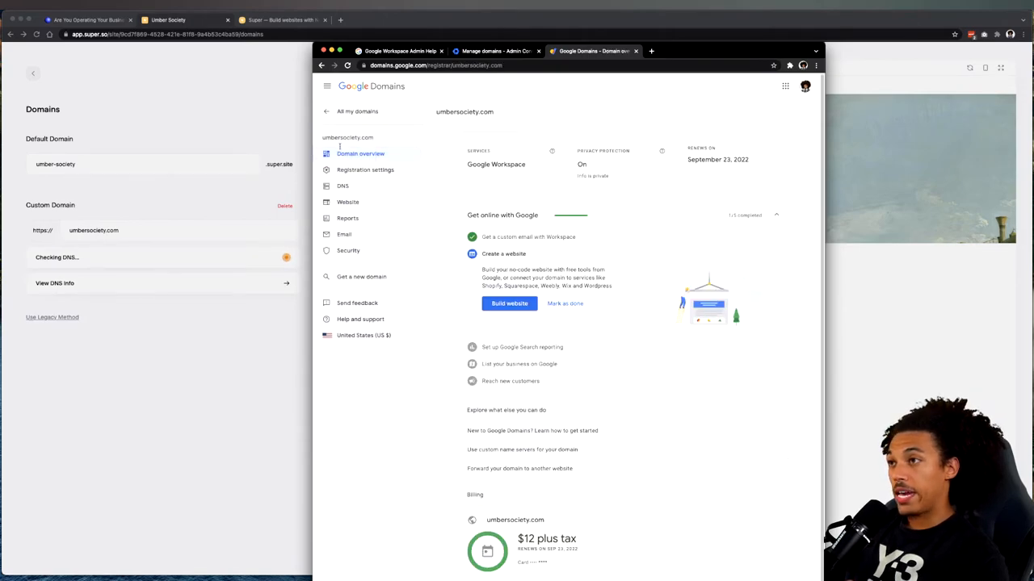
pyautogui.click(342, 186)
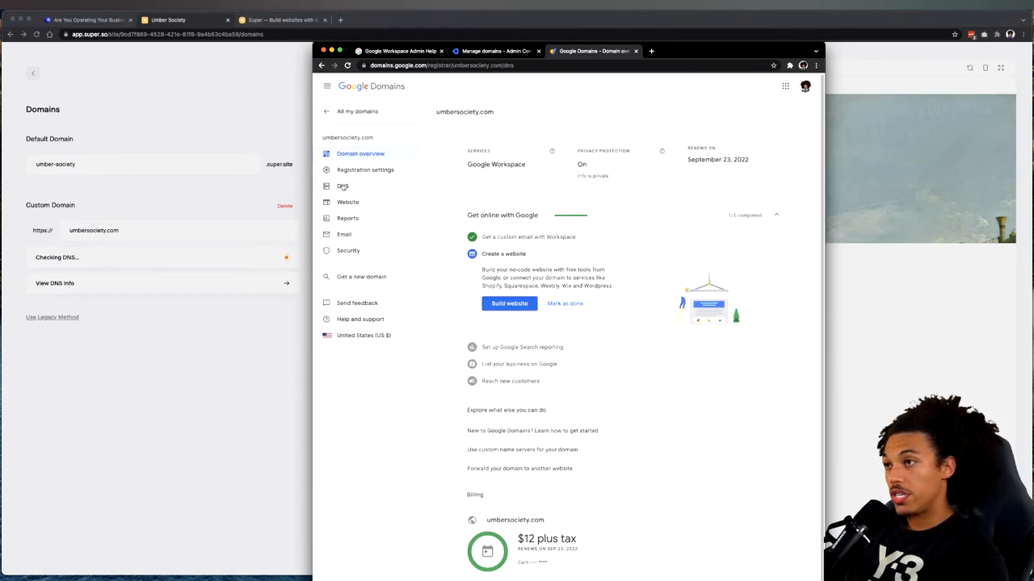
pyautogui.click(343, 186)
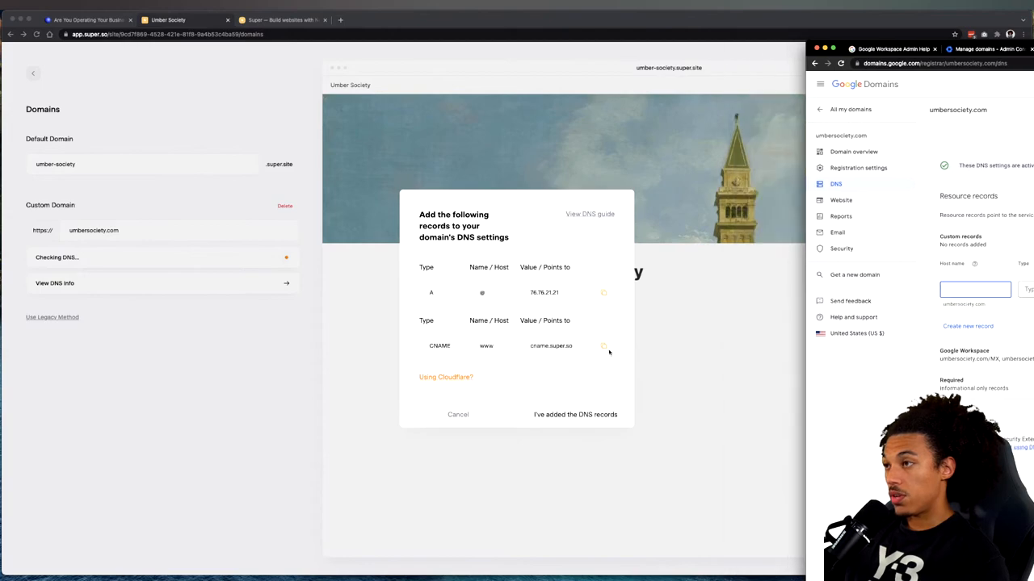
pyautogui.moveTo(417, 247)
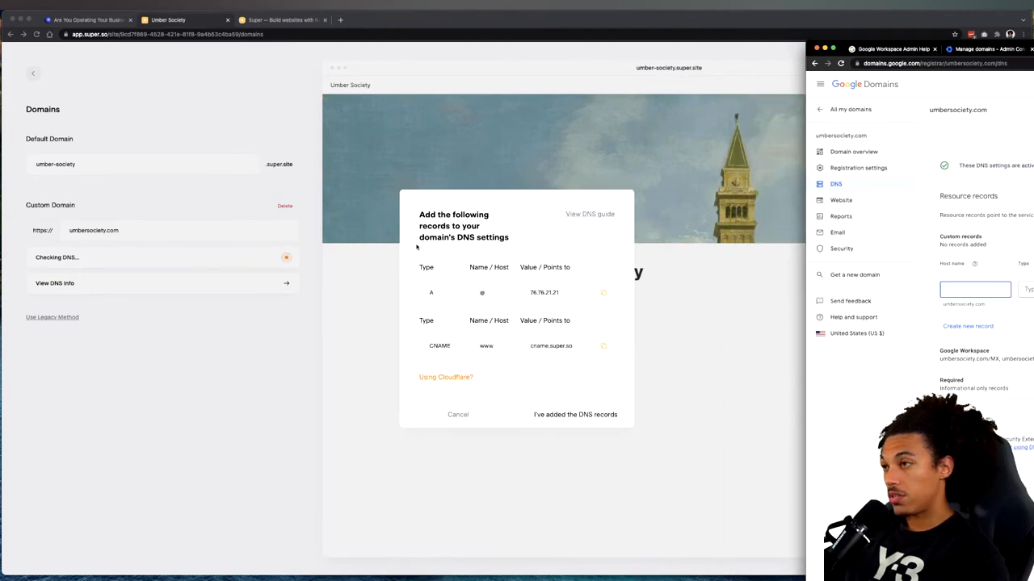
pyautogui.moveTo(593, 299)
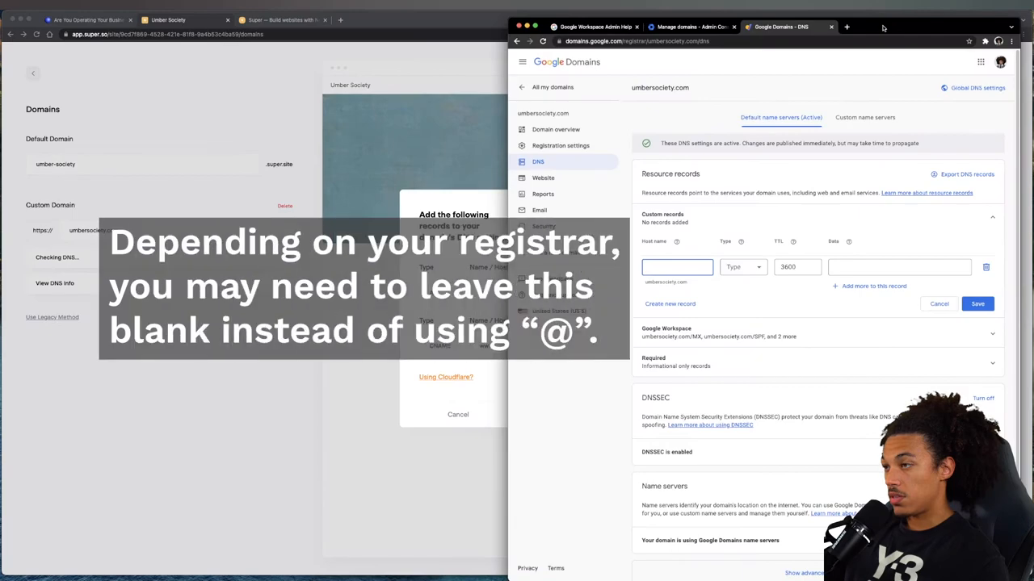
# - Add an A record for @ pointing to 76.76.21.21 with TTL 600
pyautogui.write('@')
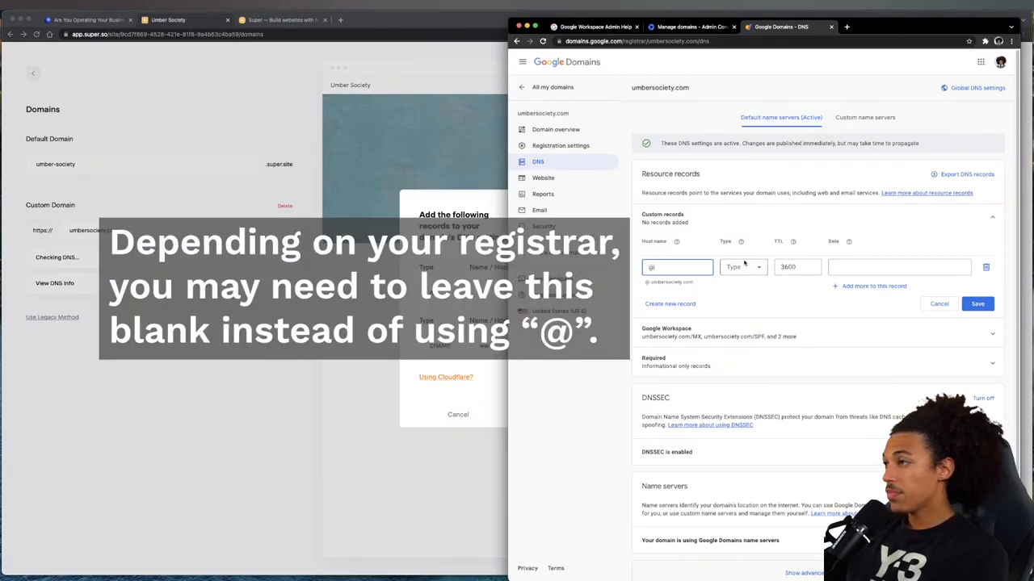
pyautogui.click(743, 267)
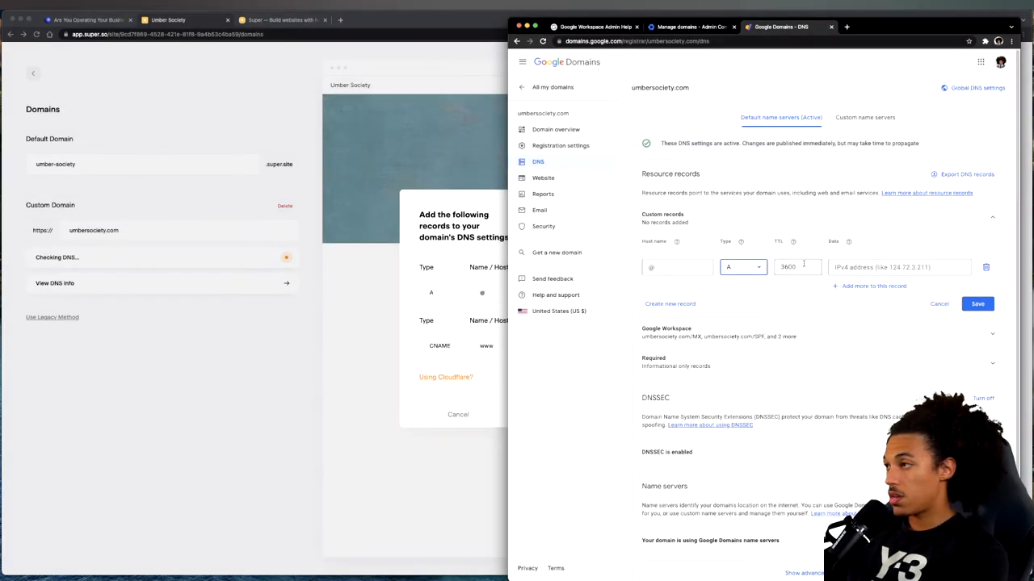
pyautogui.click(798, 267)
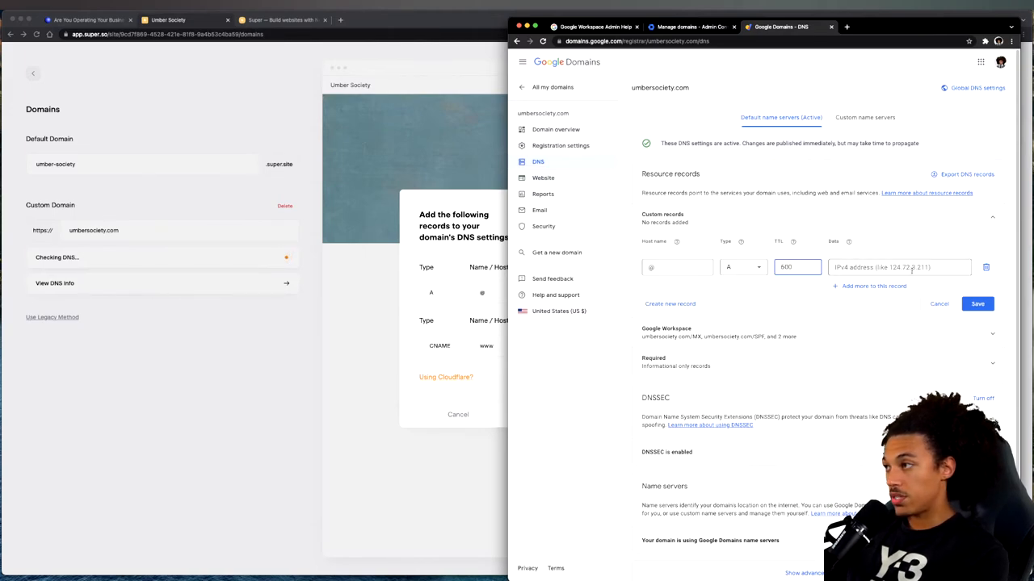
pyautogui.click(899, 267)
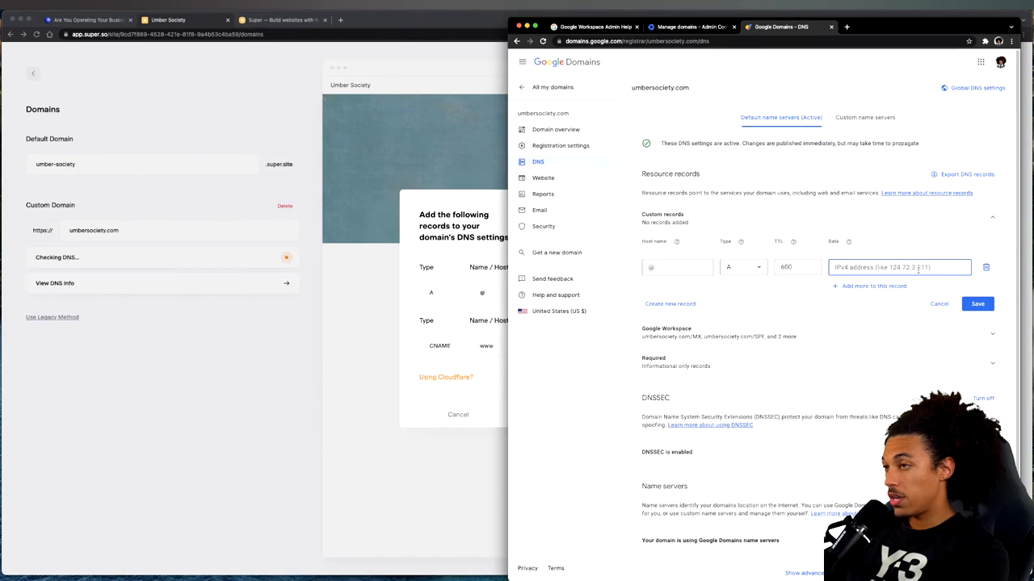
pyautogui.write('76.76.21.21')
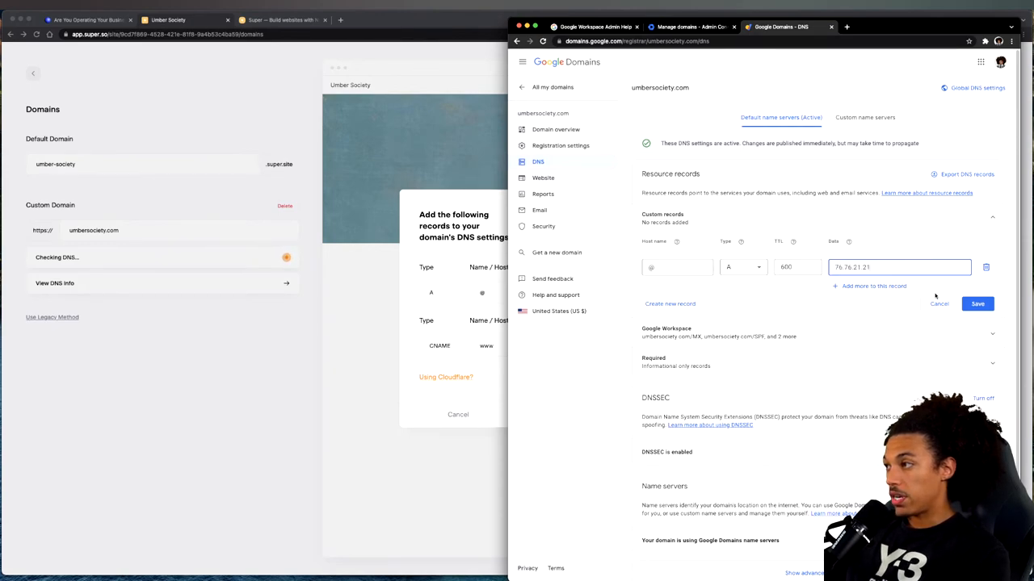
pyautogui.moveTo(670, 304)
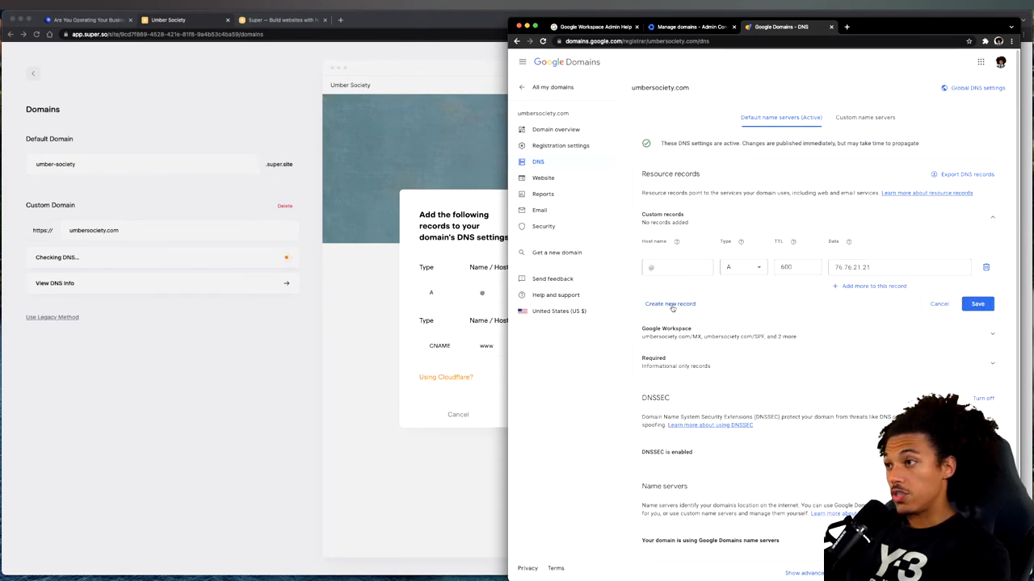
# - Add a www CNAME to cname.super.so, save both records, and confirm in Super
pyautogui.click(669, 304)
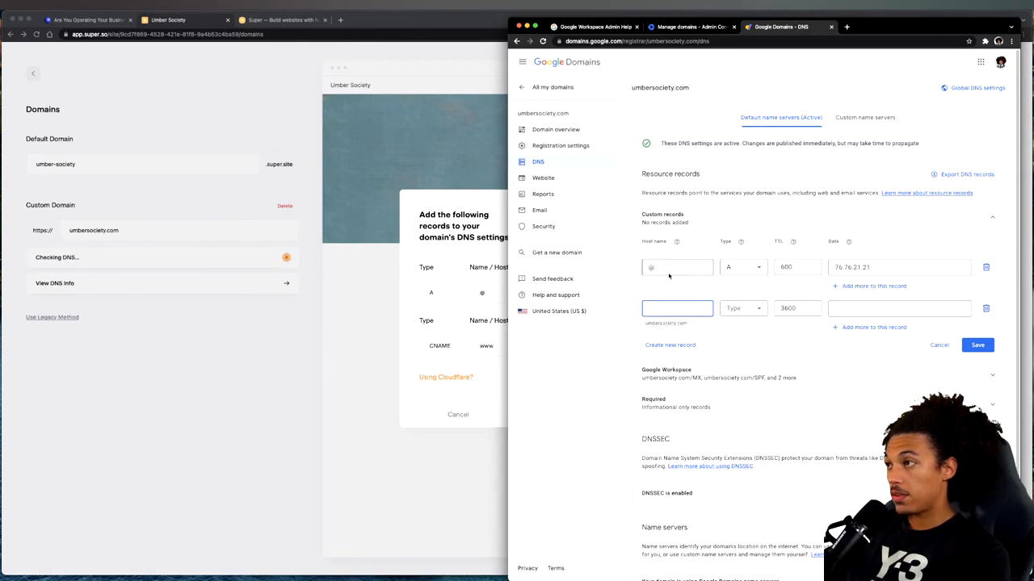
pyautogui.write('www')
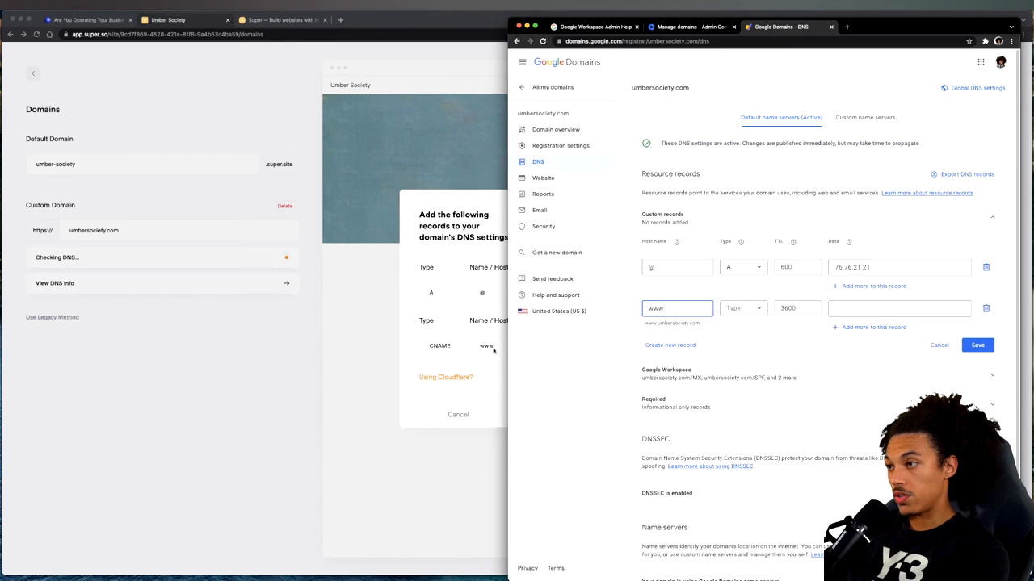
pyautogui.click(741, 308)
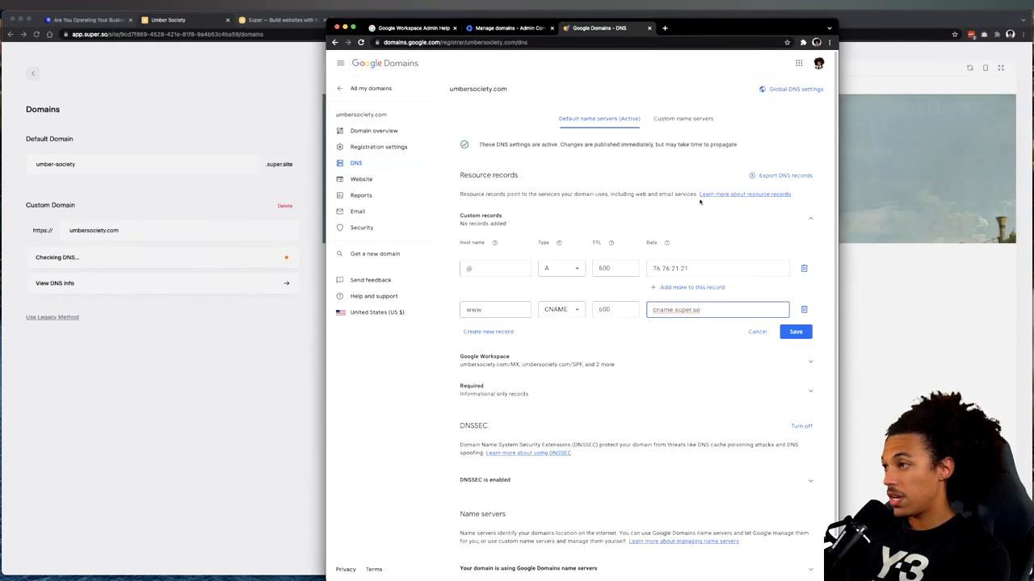
pyautogui.click(796, 331)
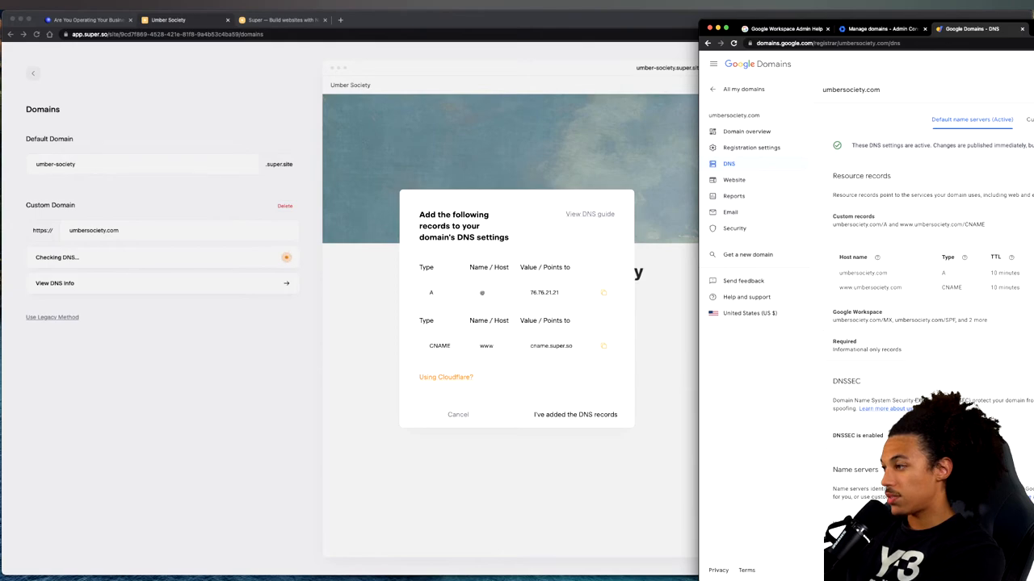
pyautogui.click(575, 414)
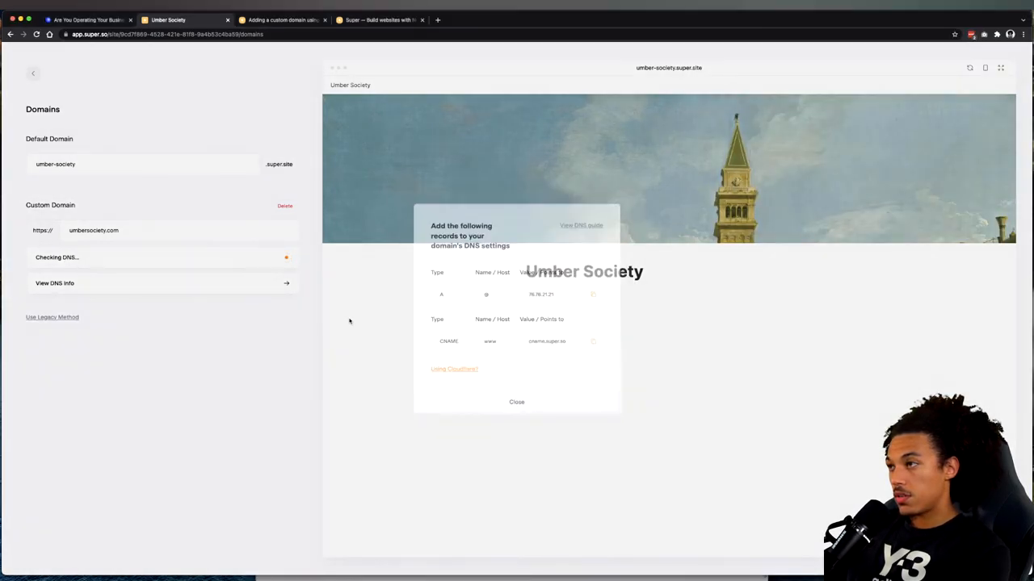
# - Close the DNS record instructions and wait for umbersociety.com to show Domain is live
pyautogui.click(516, 402)
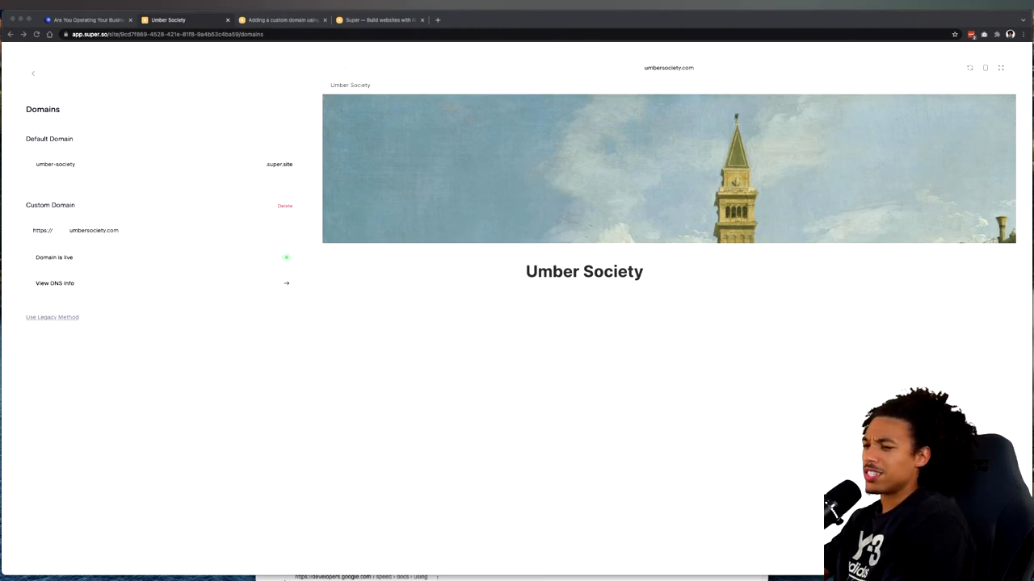
pyautogui.moveTo(226, 460)
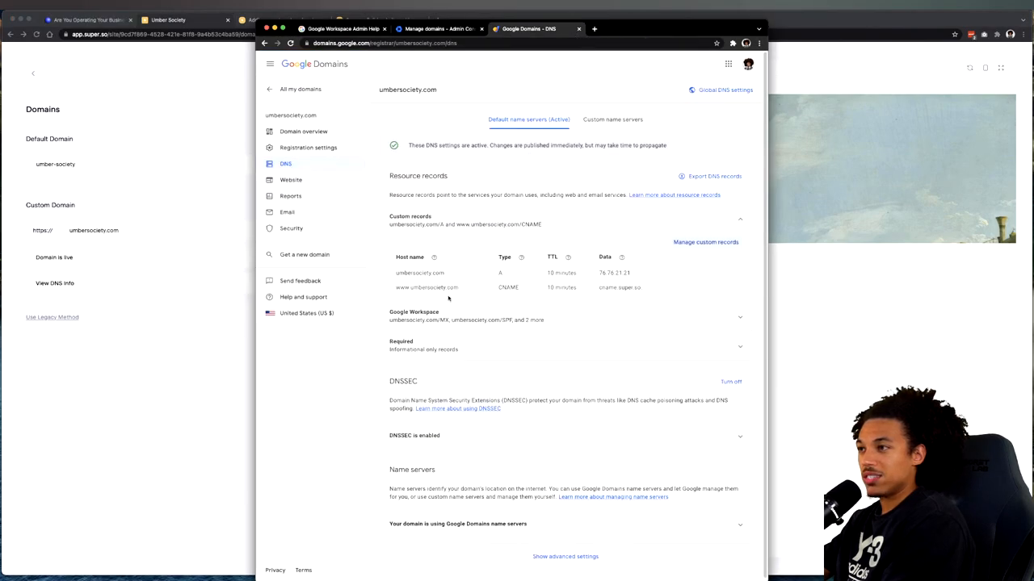
pyautogui.doubleClick(419, 273)
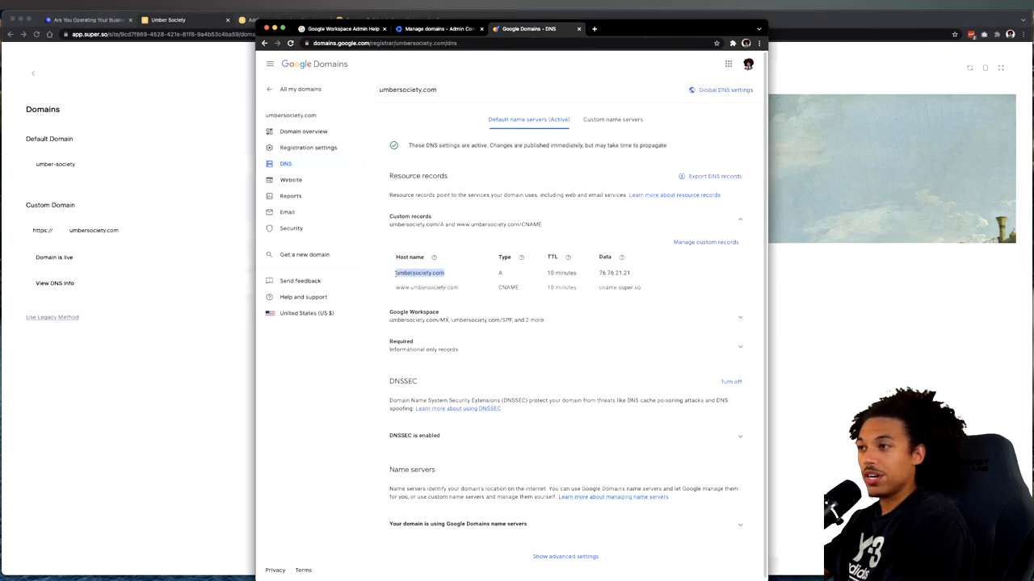
pyautogui.moveTo(399, 277)
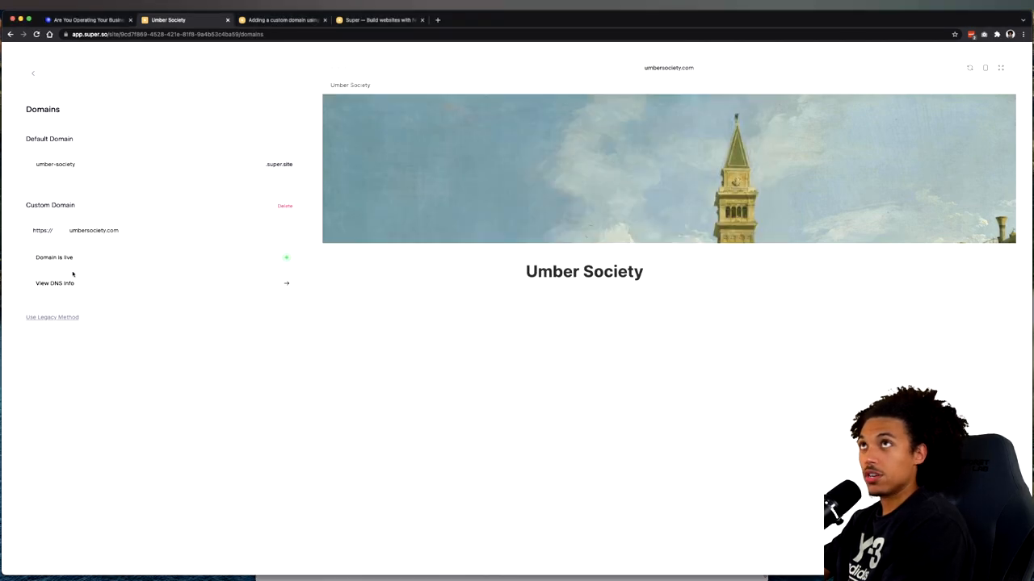
pyautogui.moveTo(405, 195)
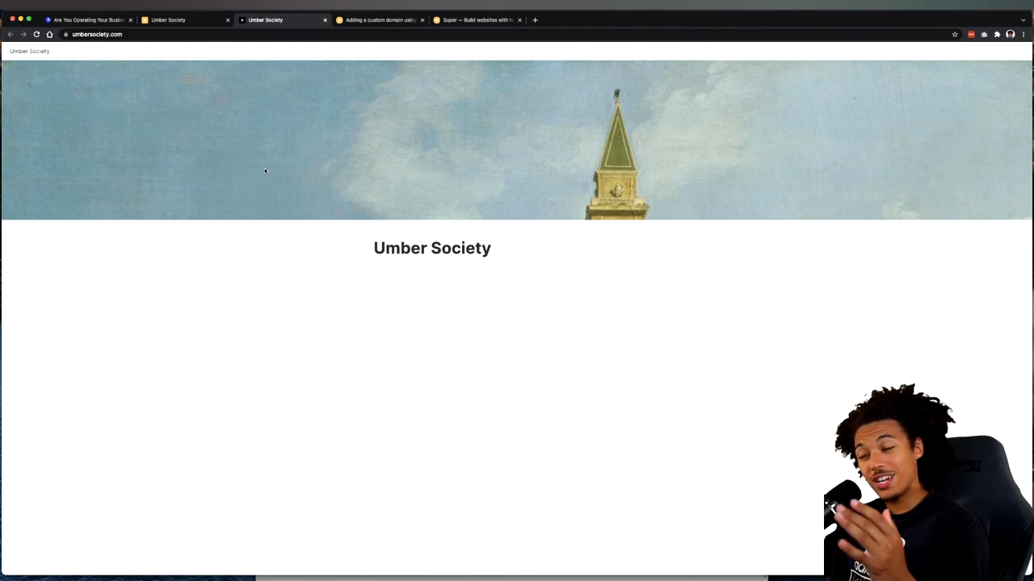
pyautogui.moveTo(105, 60)
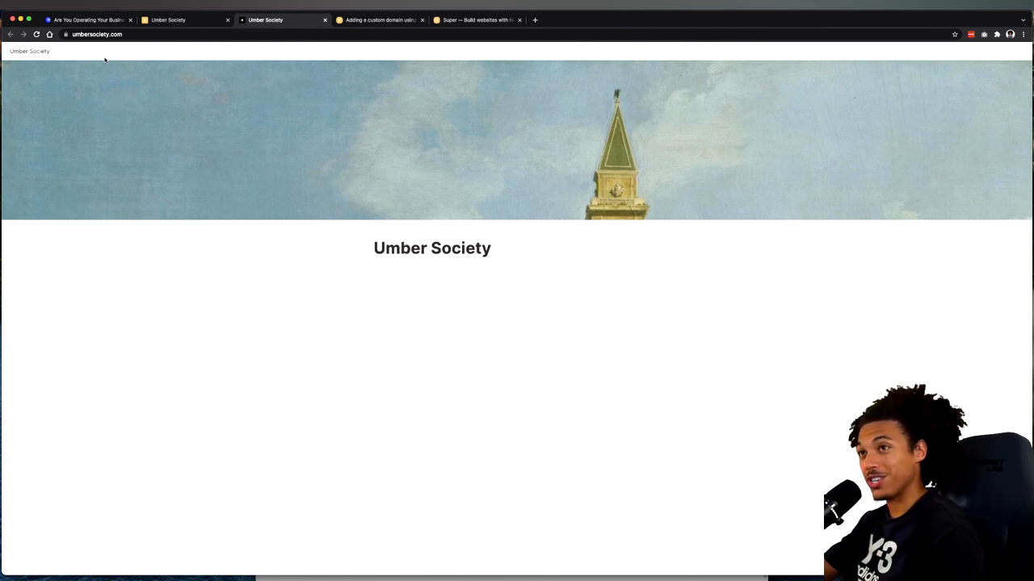
pyautogui.moveTo(290, 142)
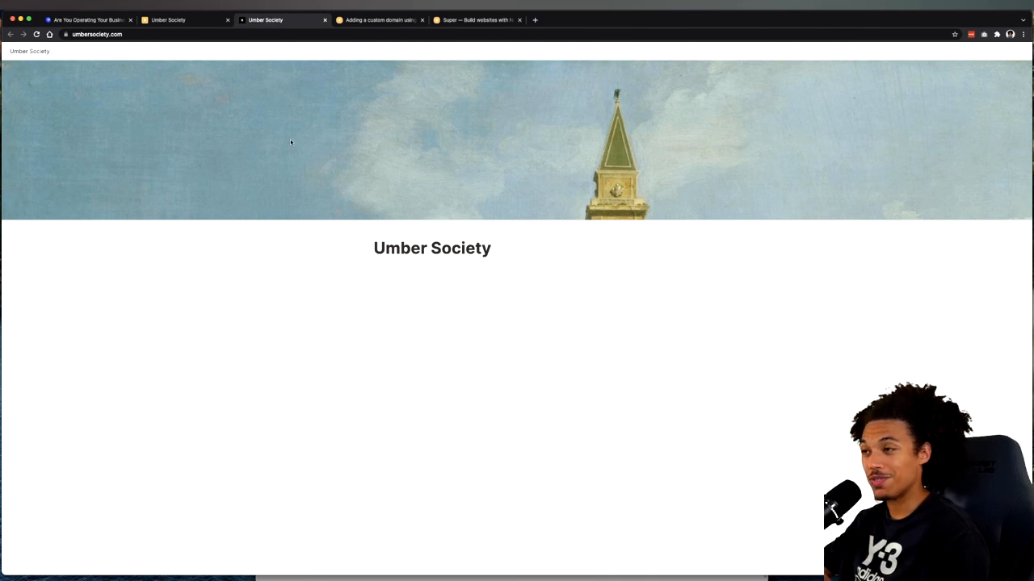
pyautogui.moveTo(605, 289)
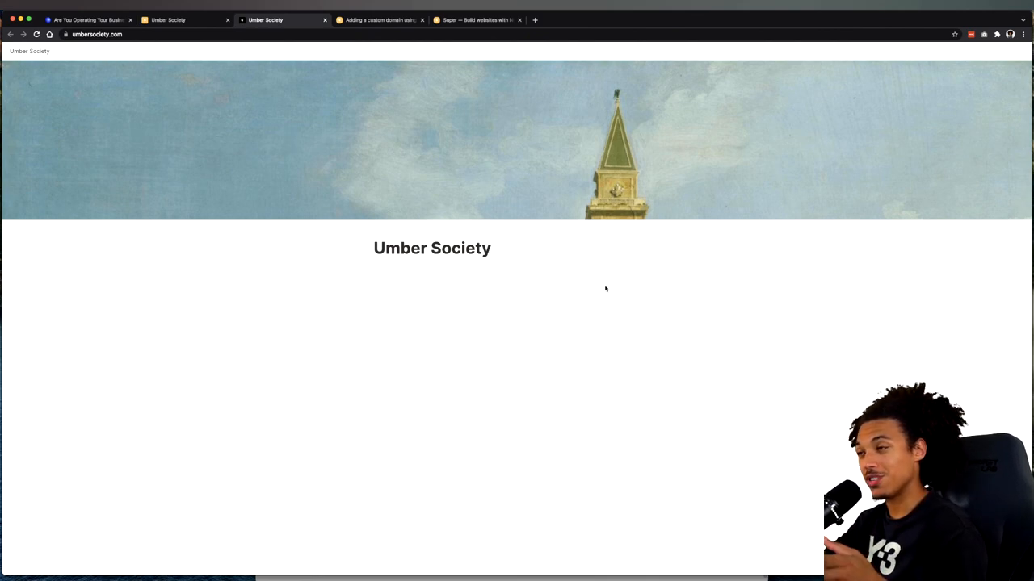